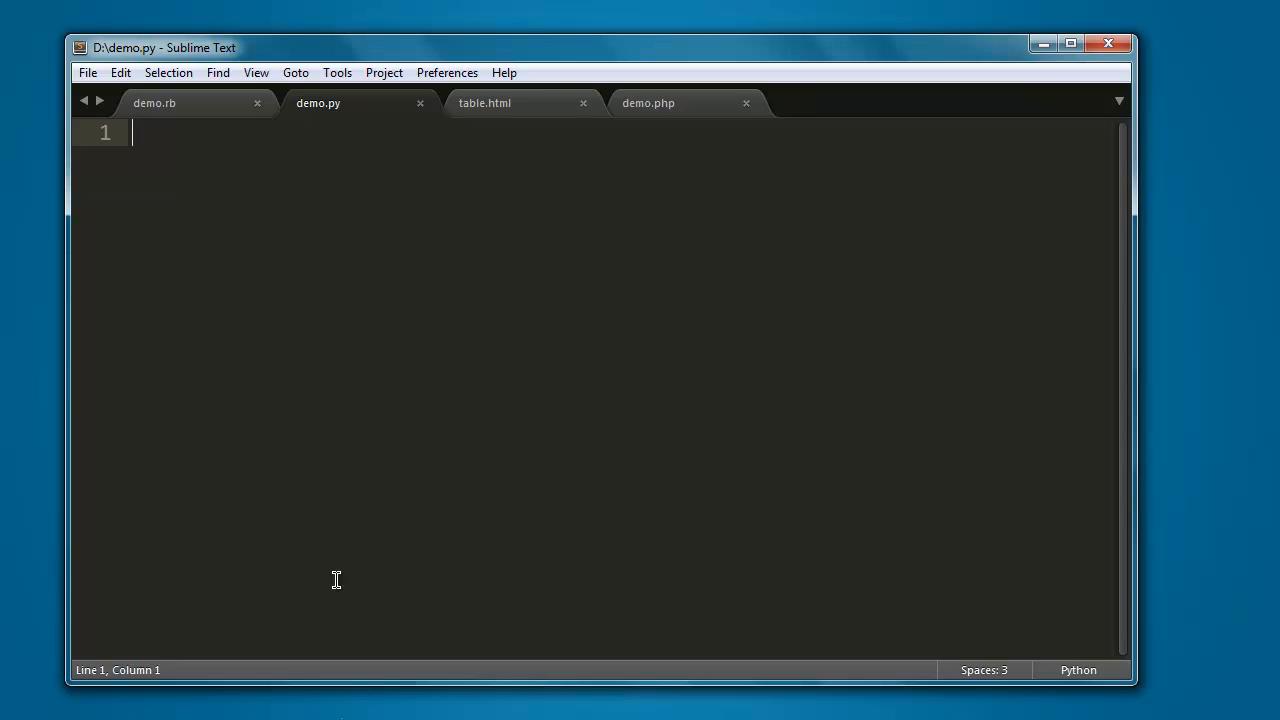
- Write the import lines for urllib.request and BeautifulSoup from bs4
{"action": "type", "text": "i"}
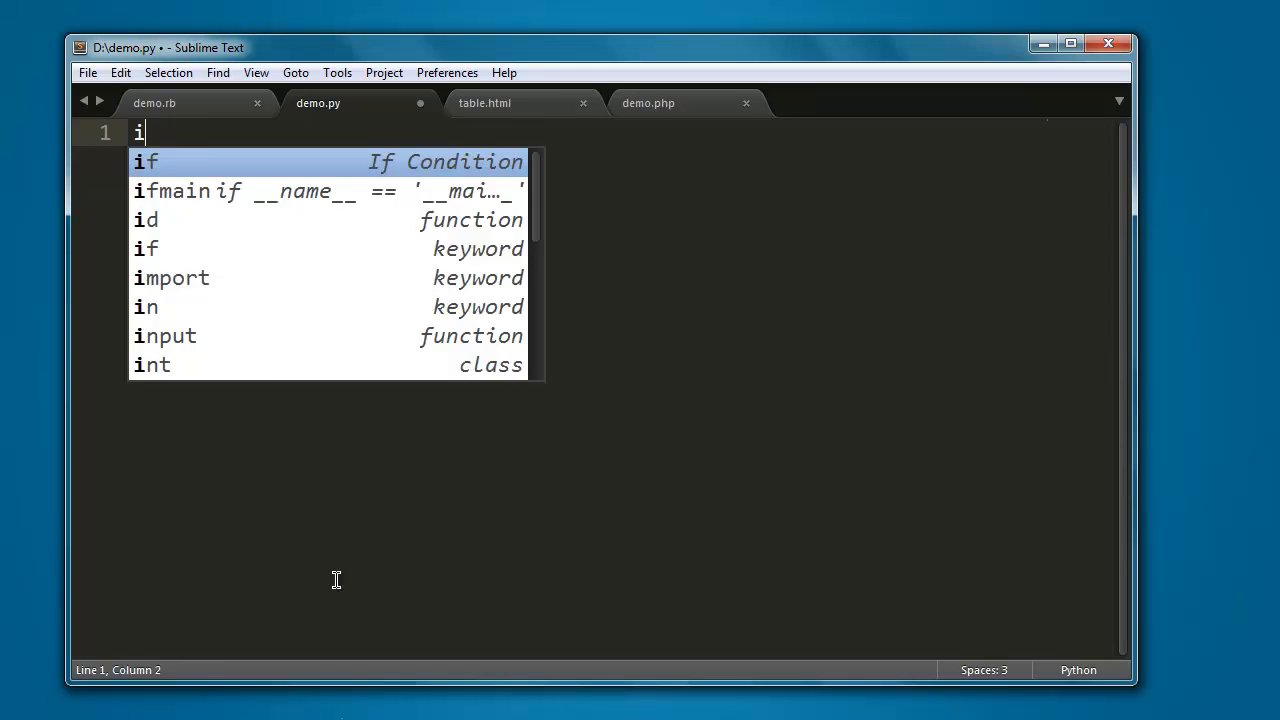
{"action": "type", "text": "mport urllib"}
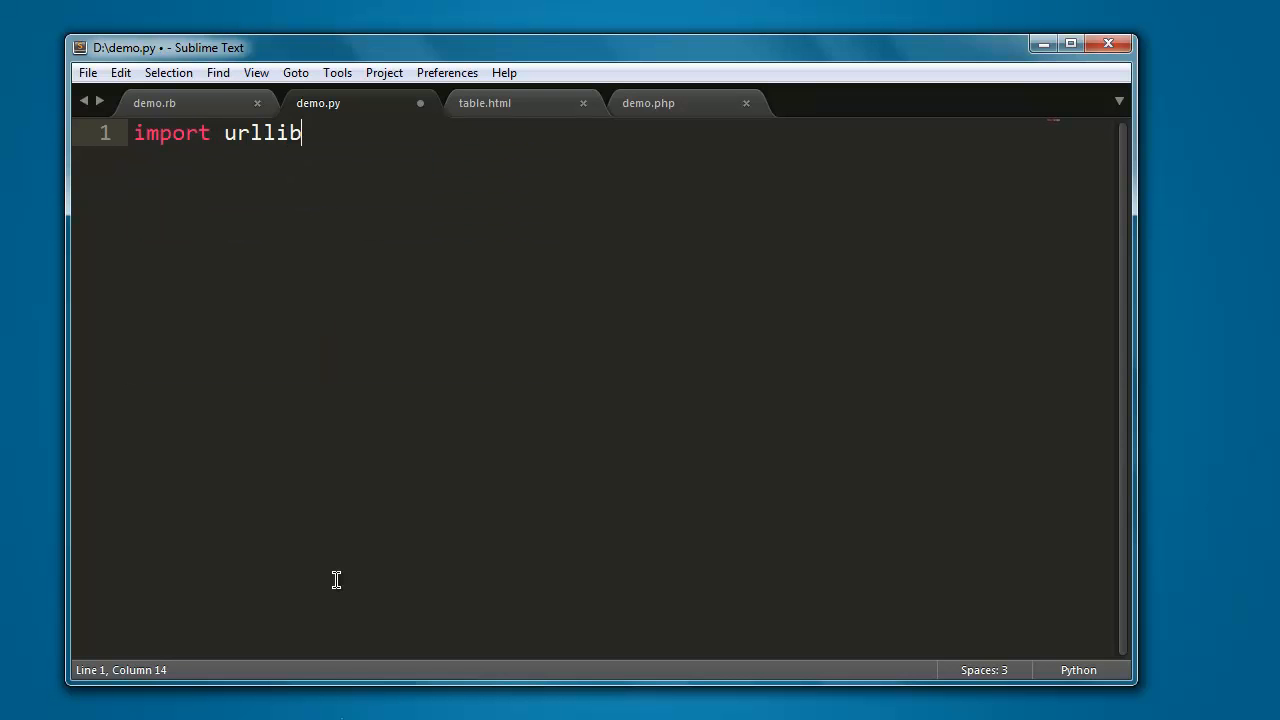
{"action": "type", "text": ".request"}
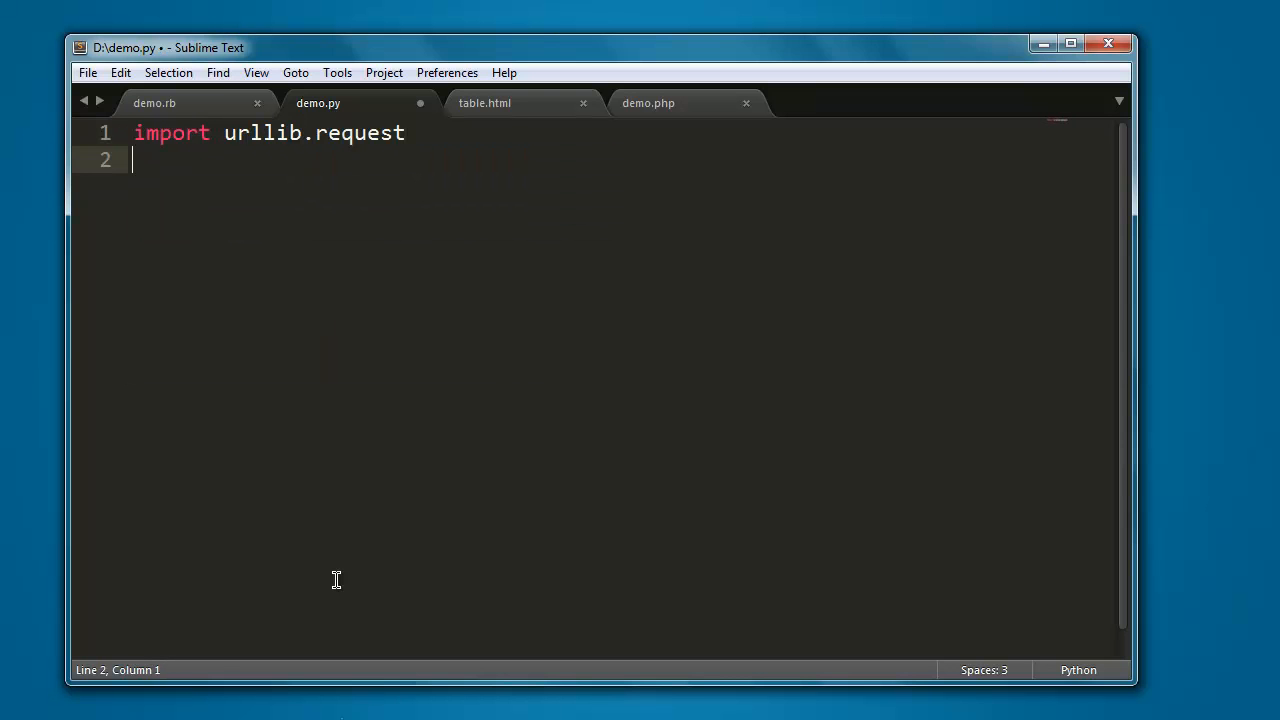
{"action": "type", "text": "from bs"}
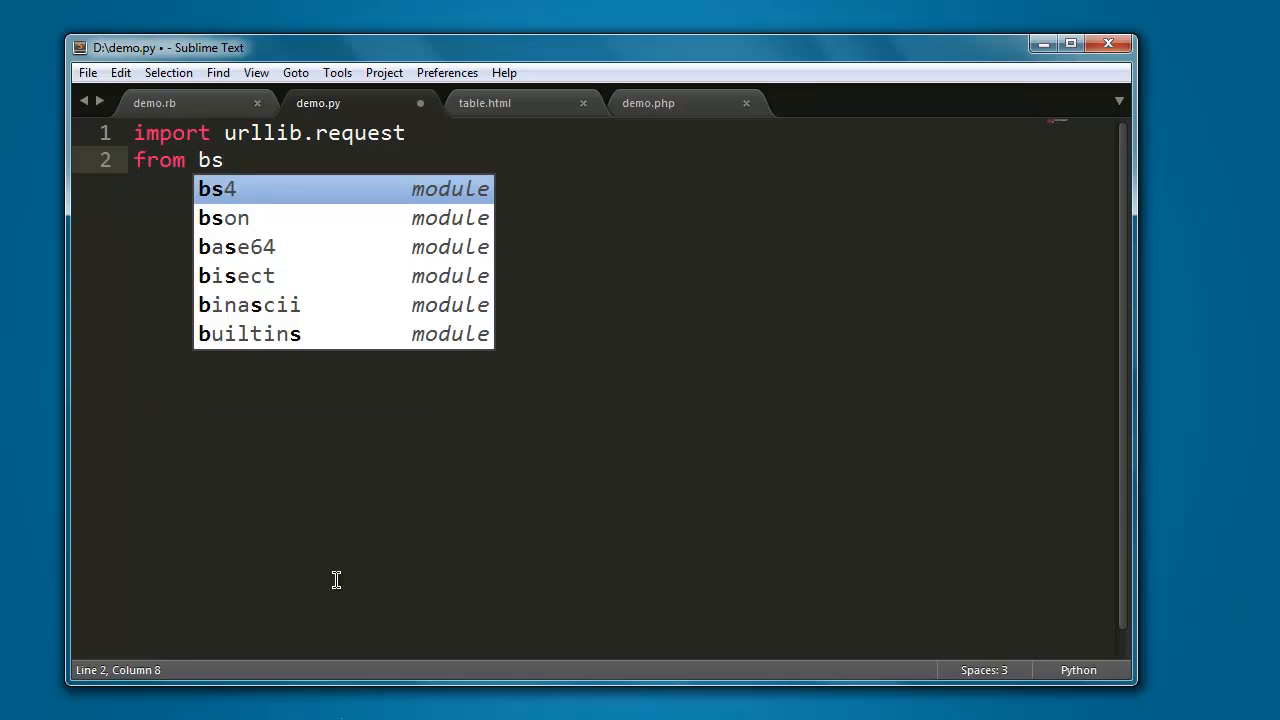
{"action": "type", "text": "4 import"}
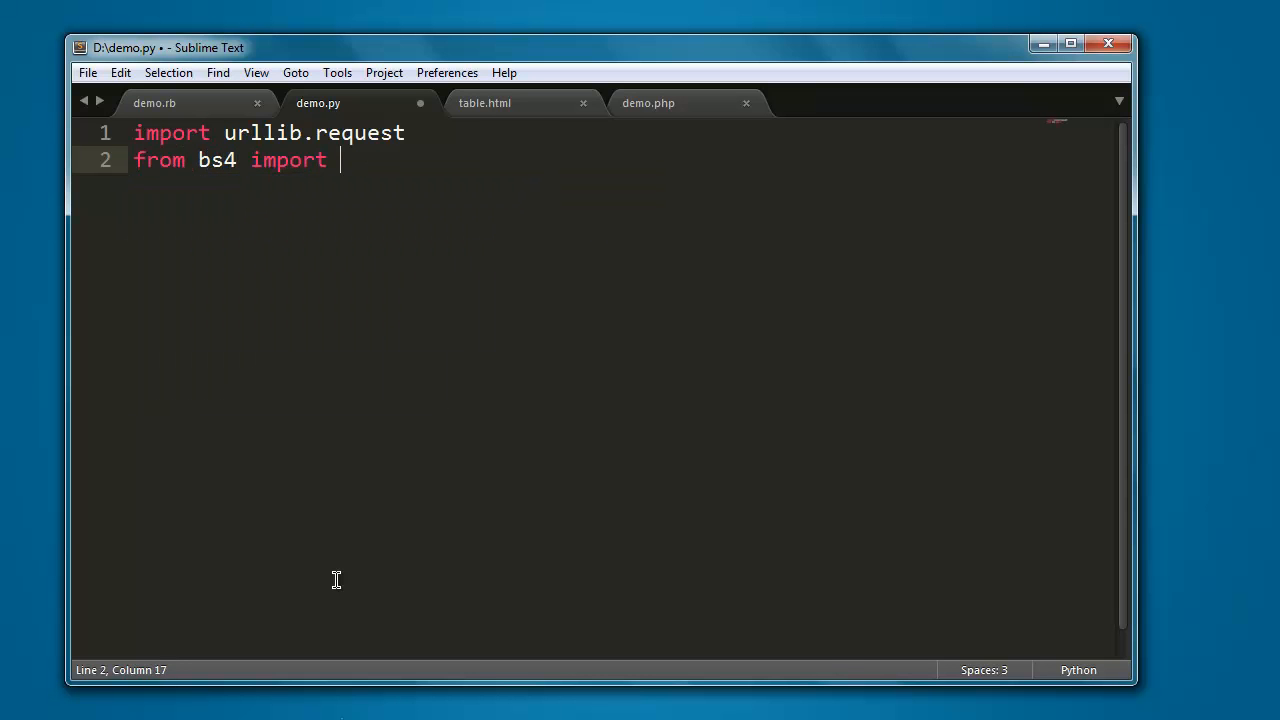
{"action": "type", "text": "BeautifulSoup"}
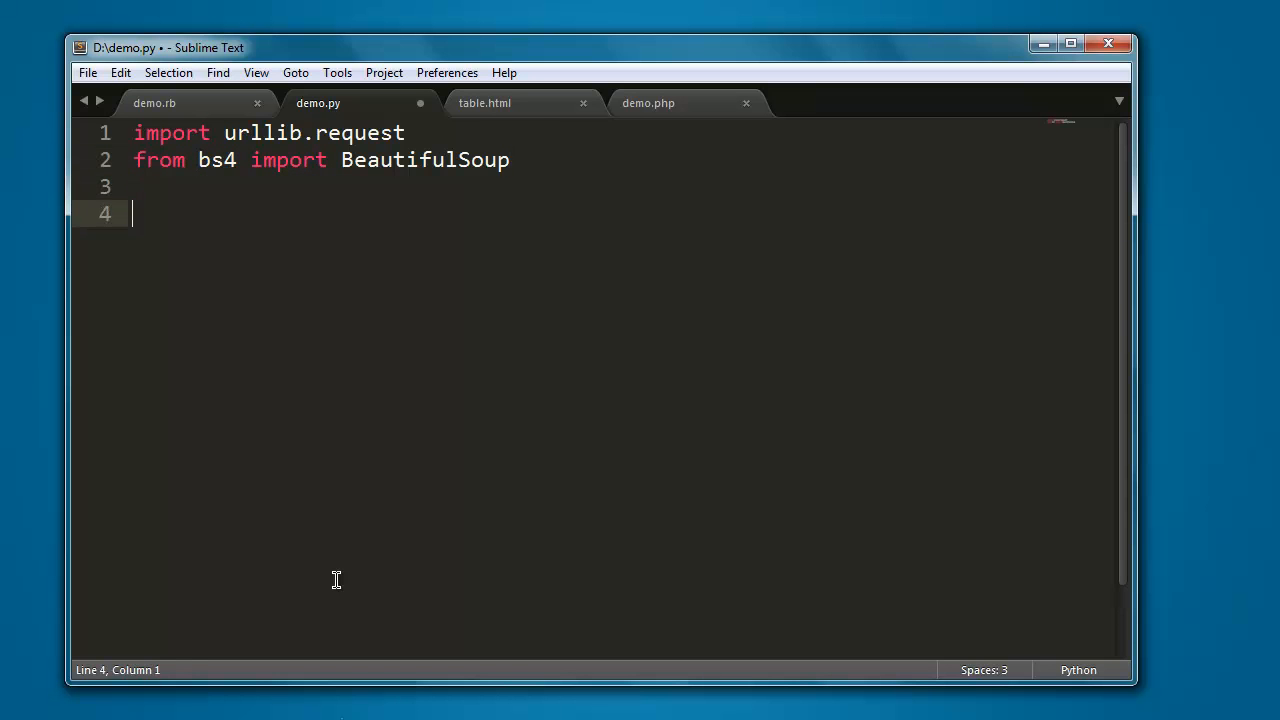
{"action": "type", "text": "p"}
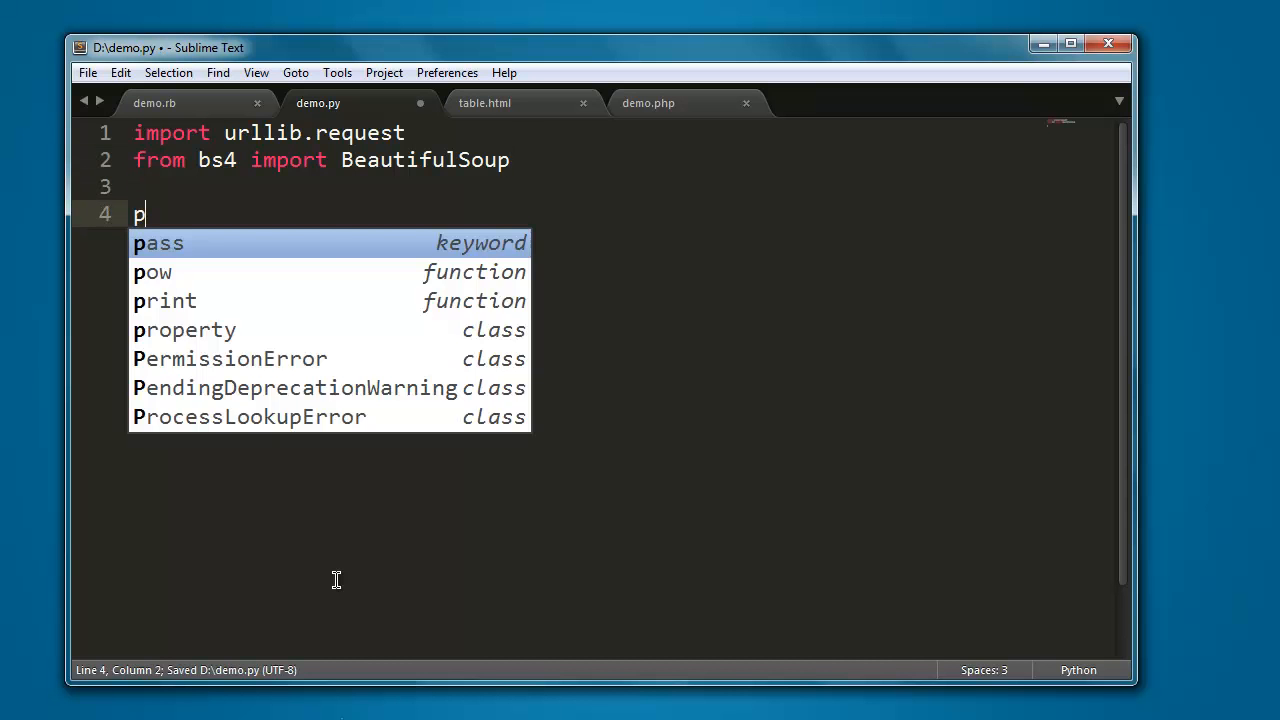
{"action": "type", "text": "age ="}
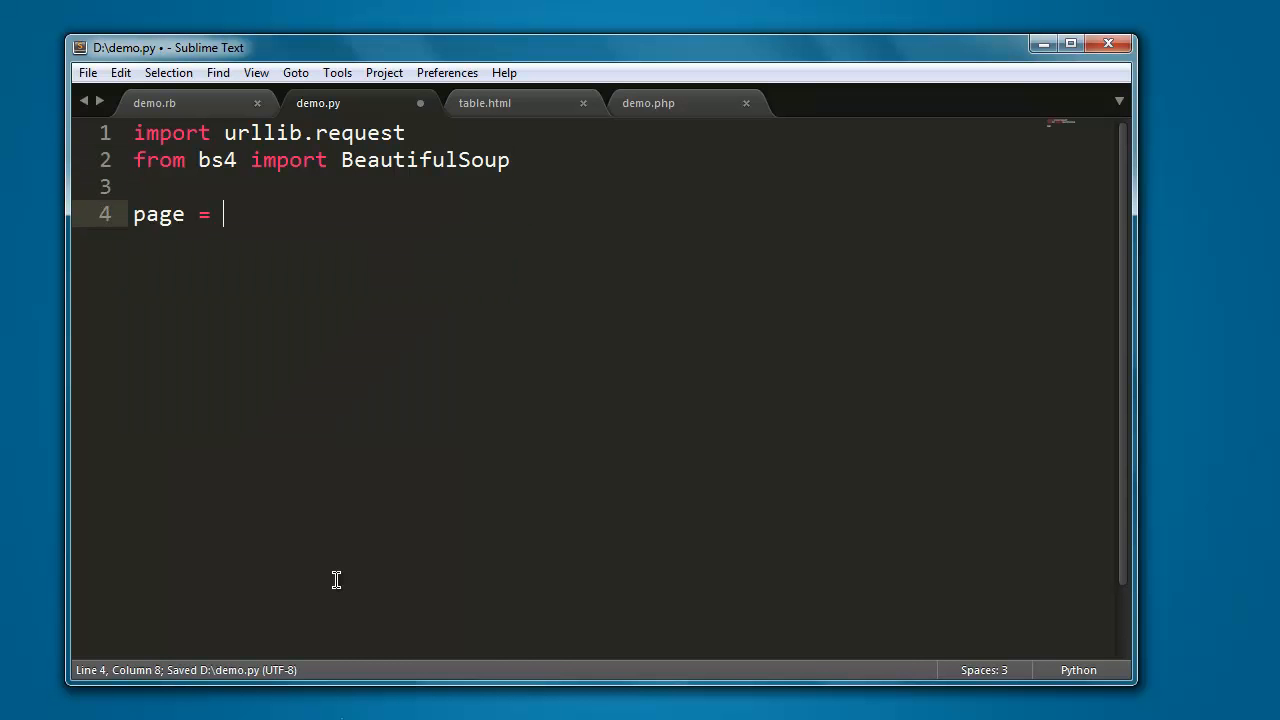
{"action": "type", "text": "urlli"}
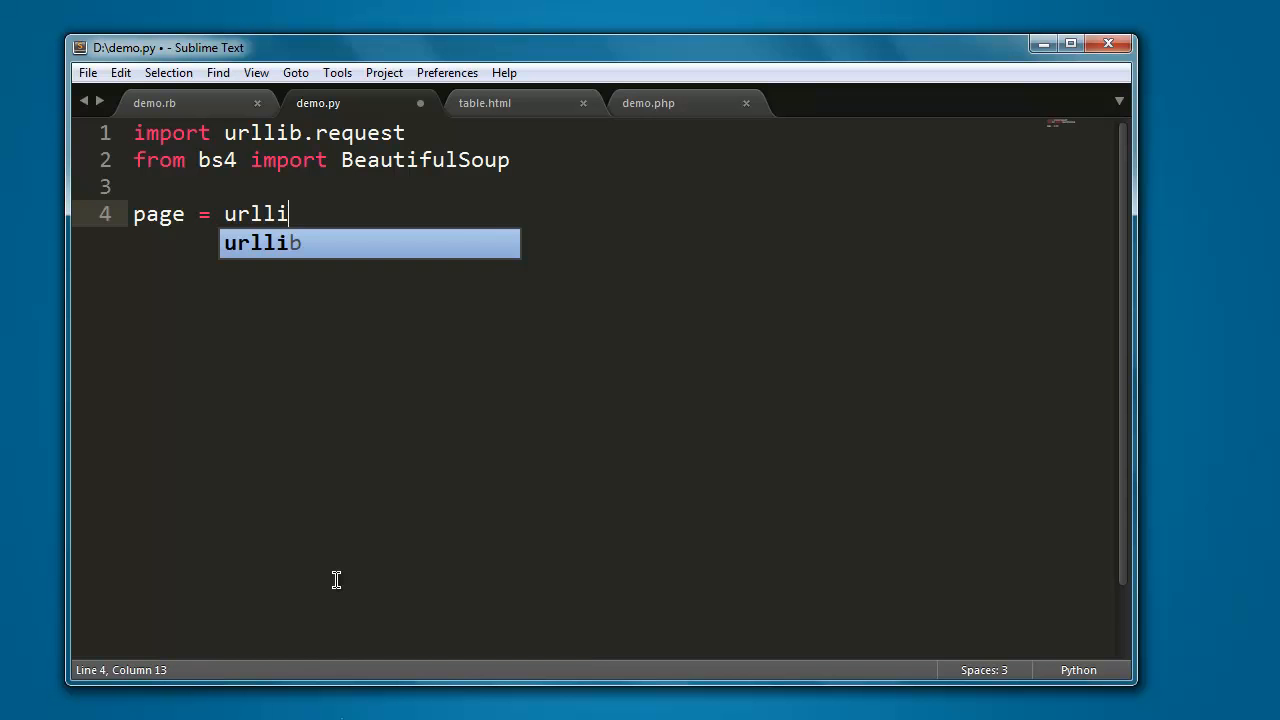
{"action": "type", "text": "b.re"}
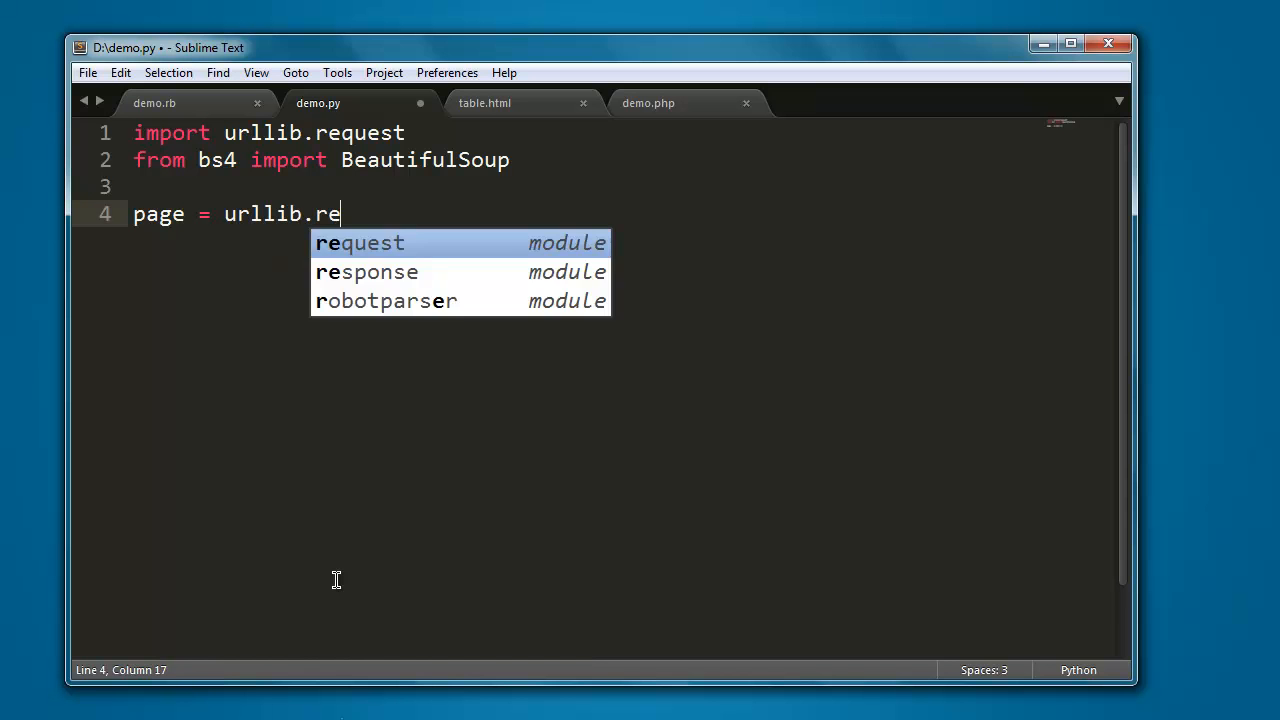
{"action": "type", "text": "quest.urlop"}
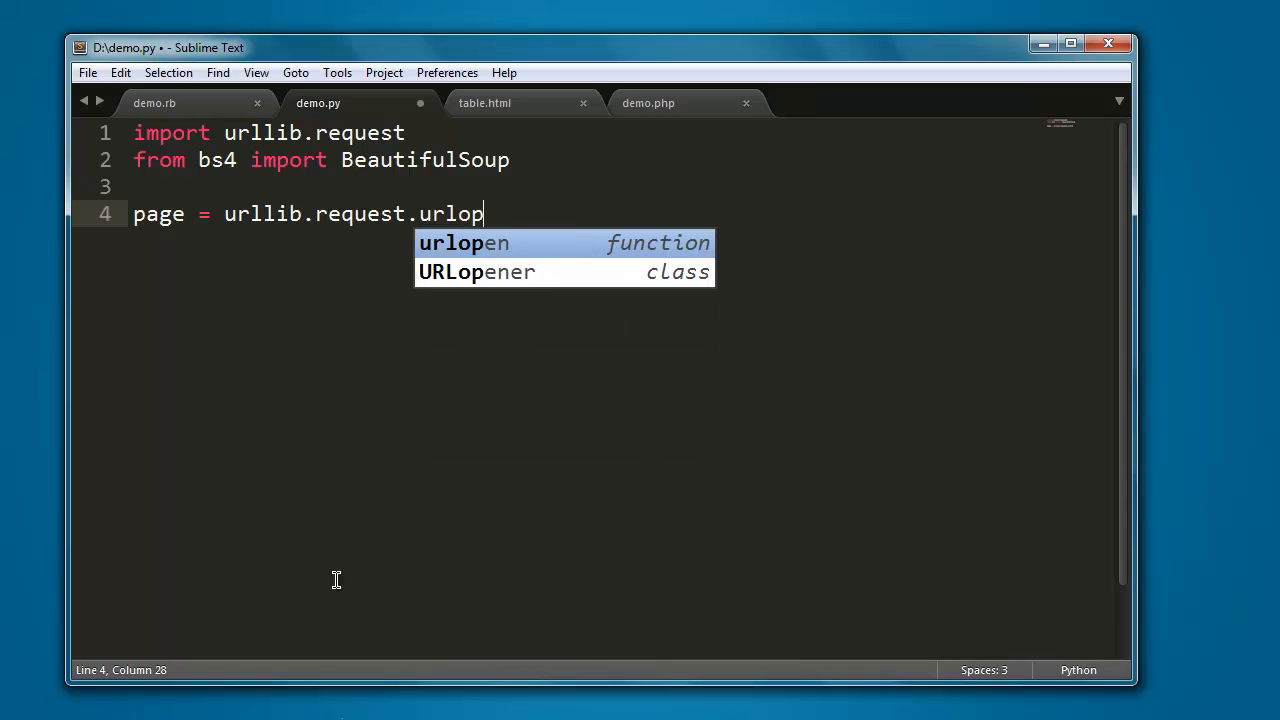
{"action": "key", "text": "Tab"}
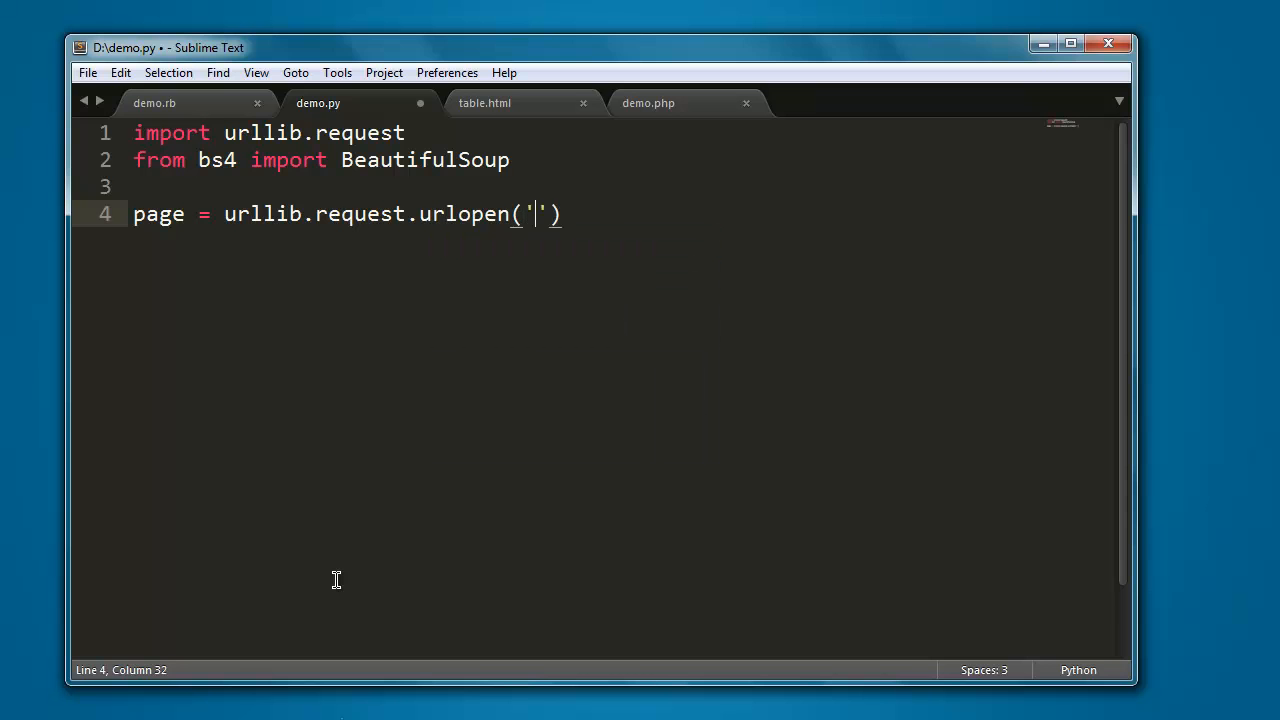
{"action": "type", "text": "http:"}
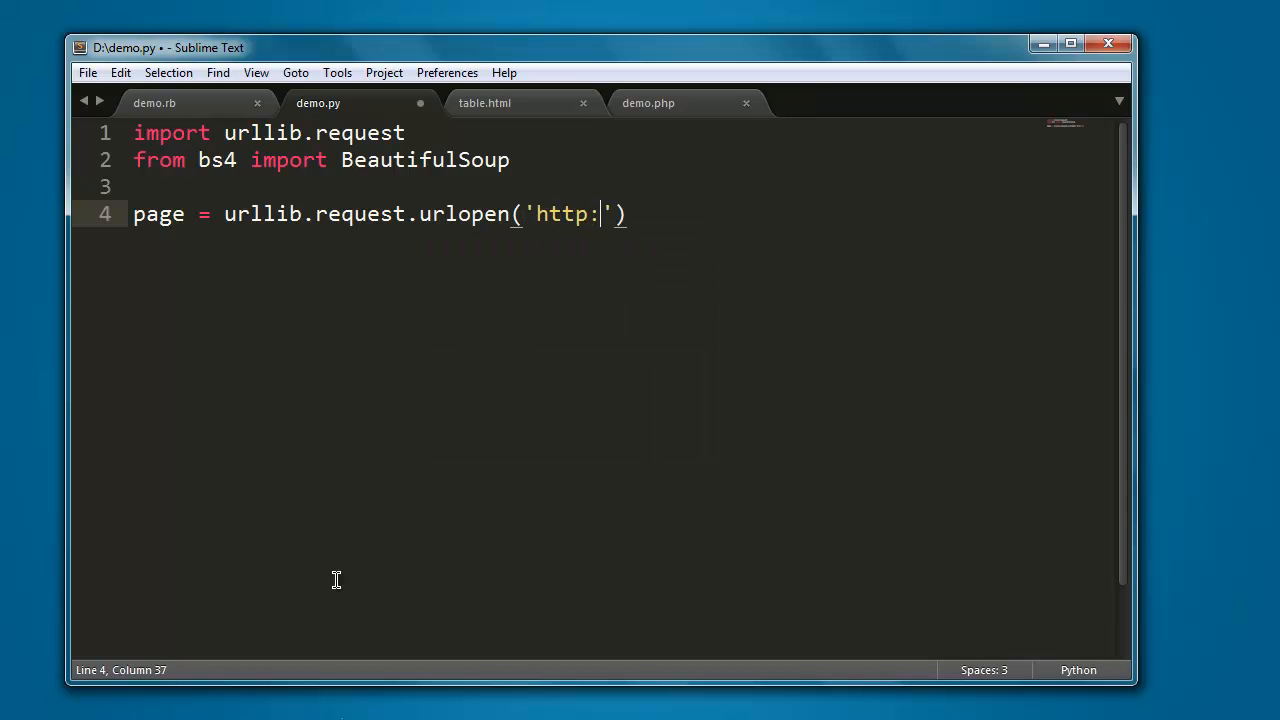
{"action": "type", "text": "//one"}
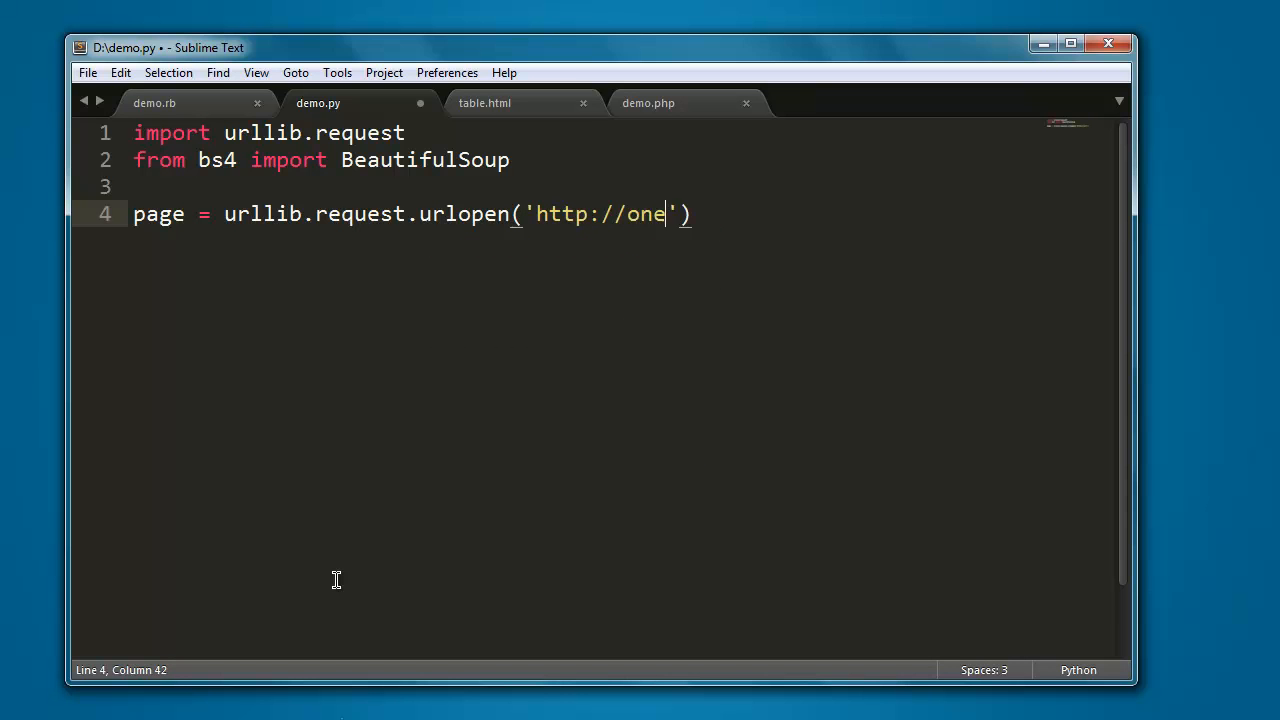
{"action": "type", "text": "core.net"}
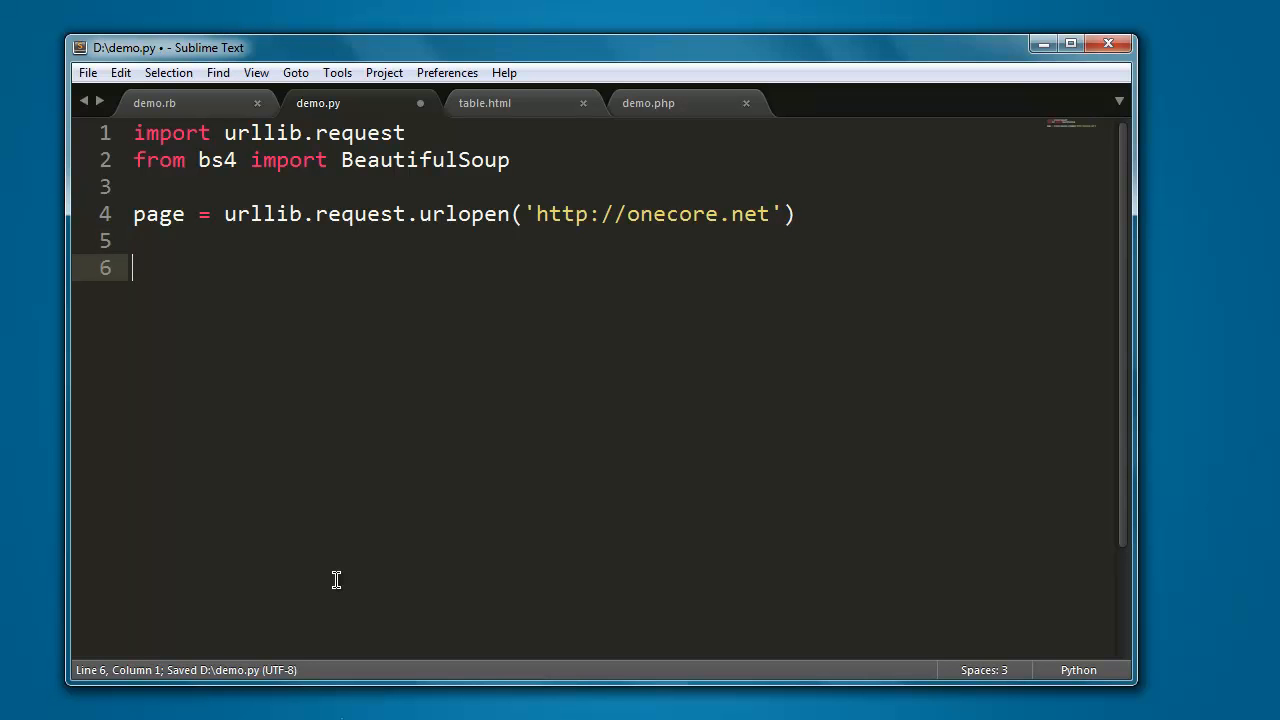
- Write html = BeautifulSoup(page.read(),"html.parser") and begin the for loop
{"action": "type", "text": "html"}
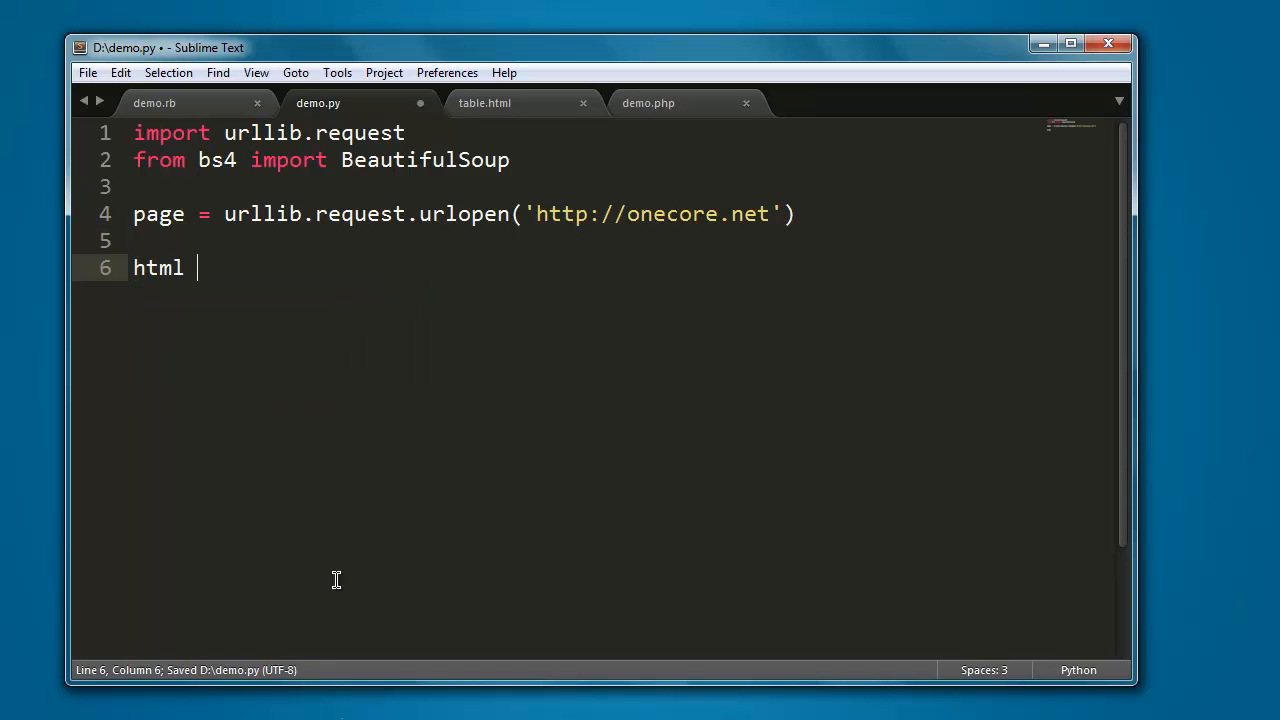
{"action": "type", "text": "= B"}
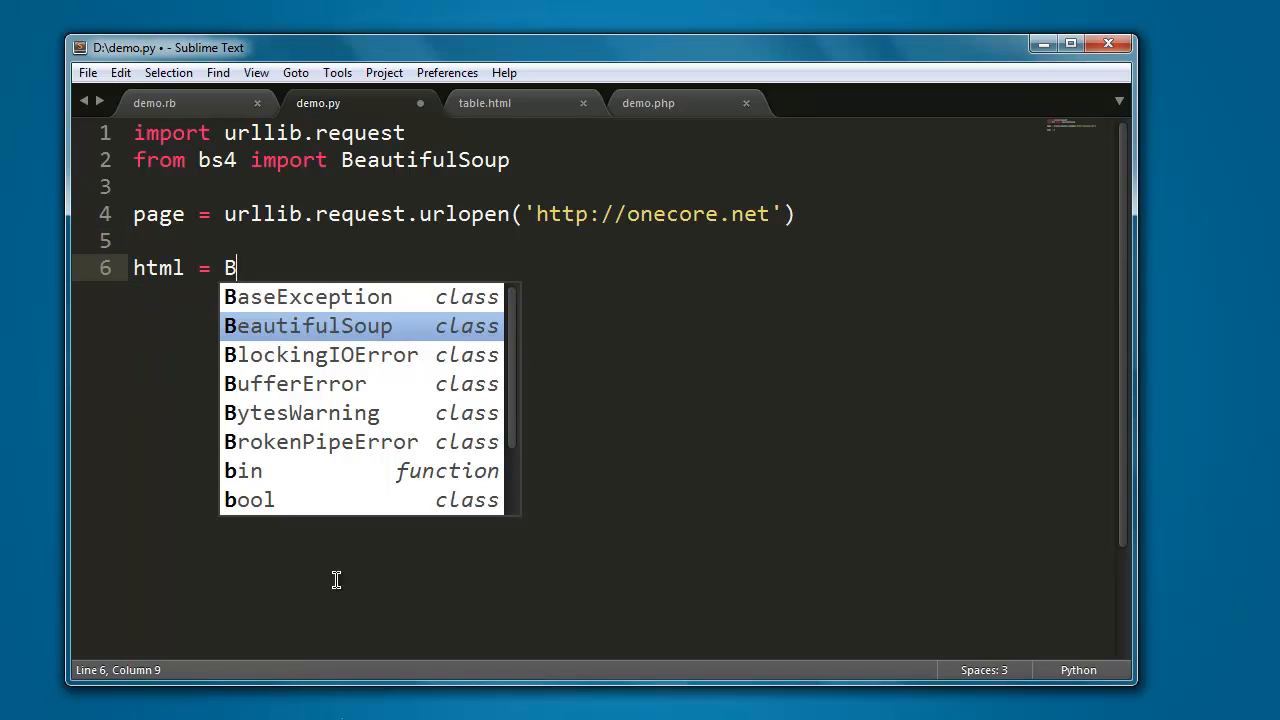
{"action": "key", "text": "tab"}
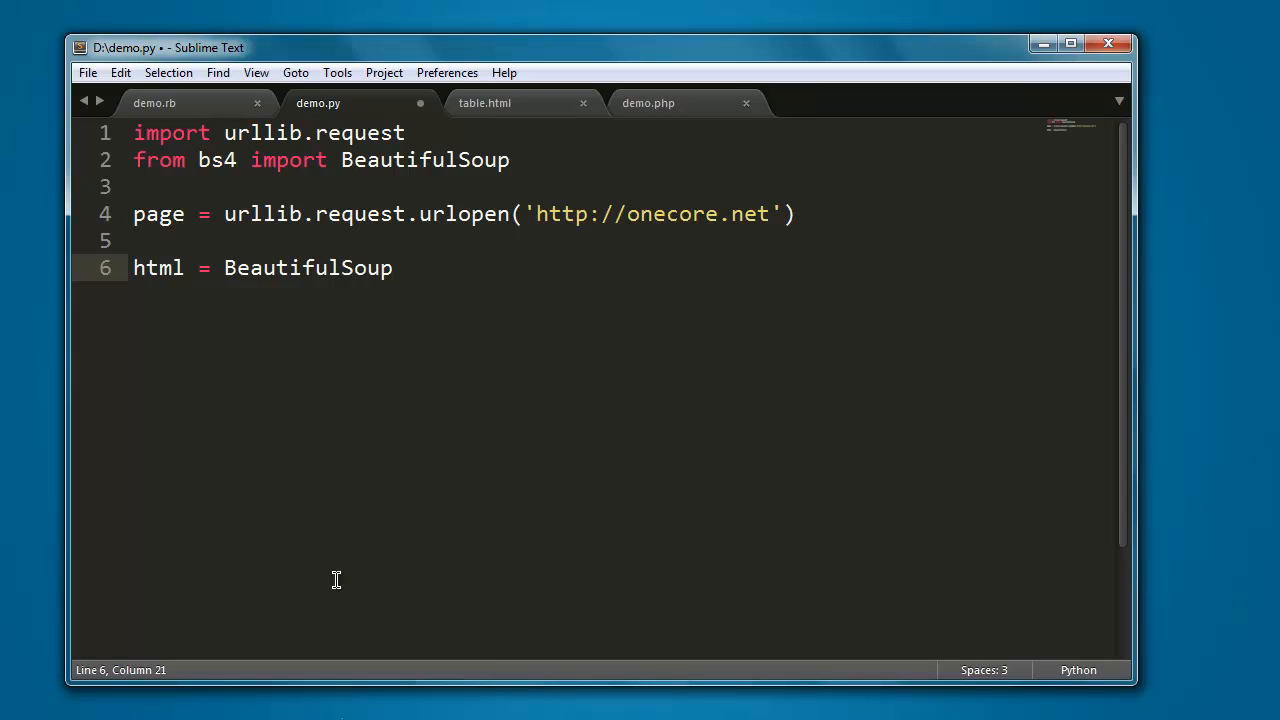
{"action": "type", "text": "(page."}
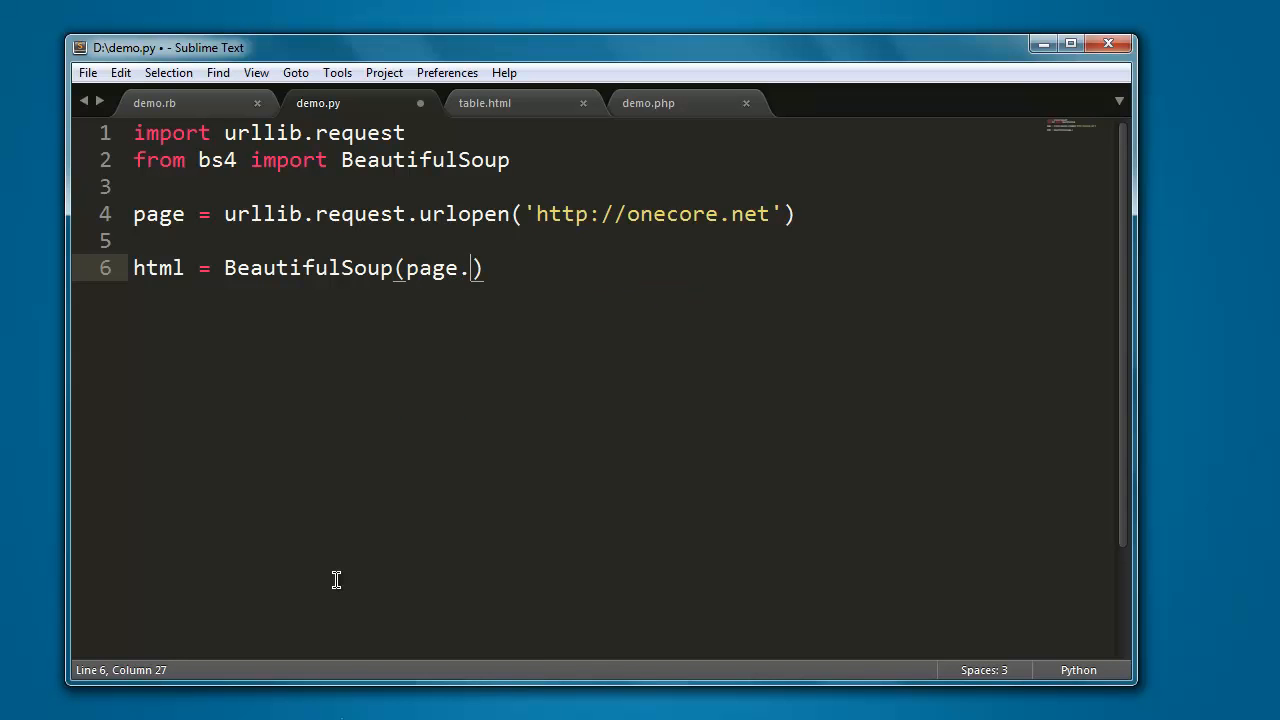
{"action": "type", "text": "read()"}
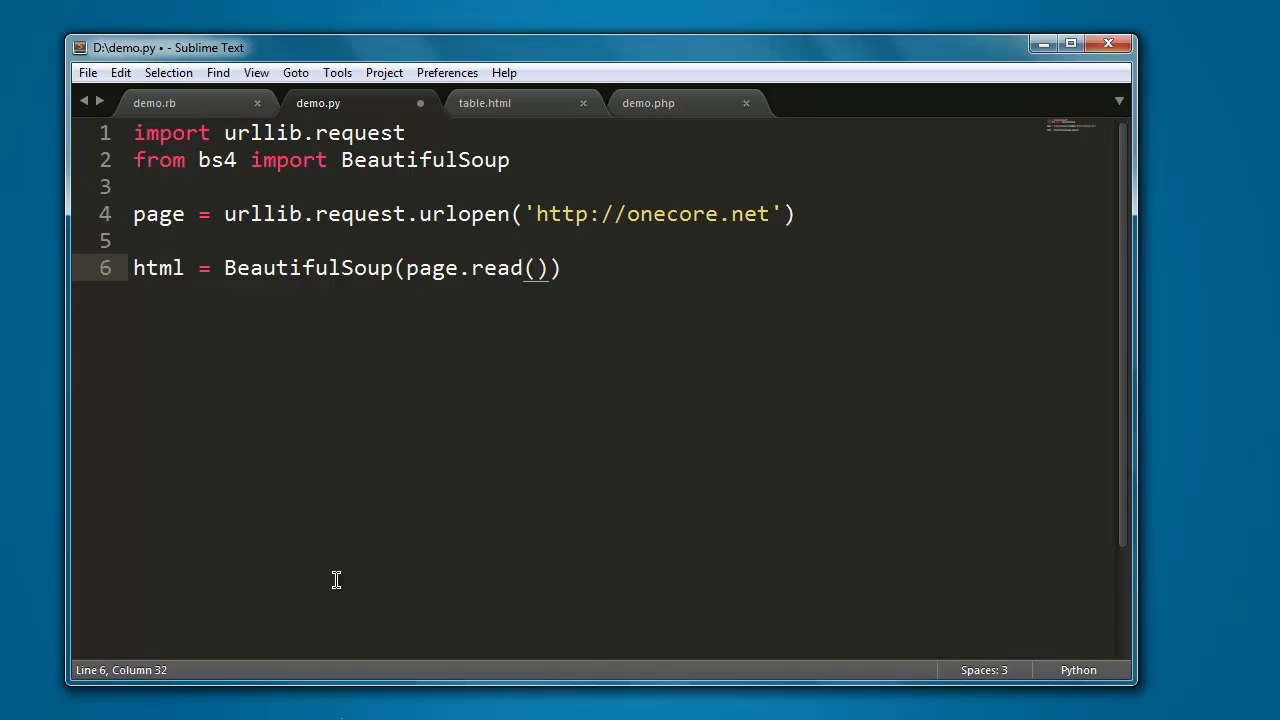
{"action": "type", "text": ",\"html\""}
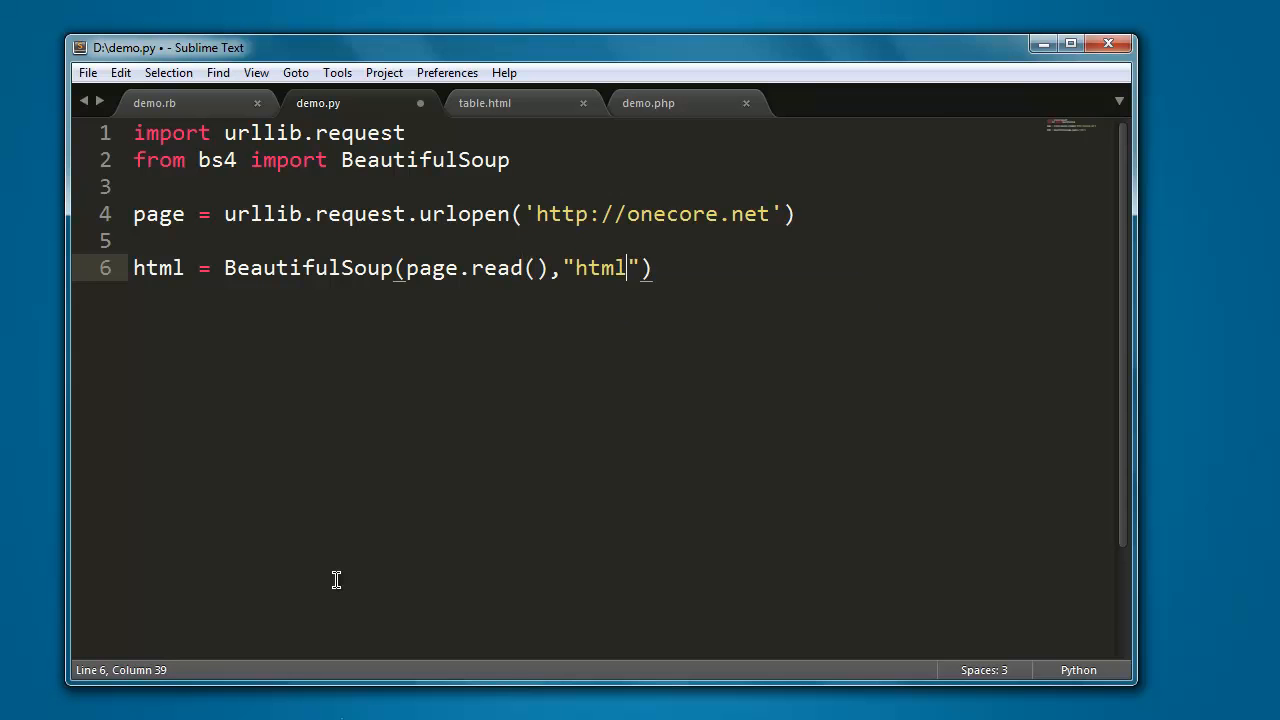
{"action": "type", "text": ".parser"}
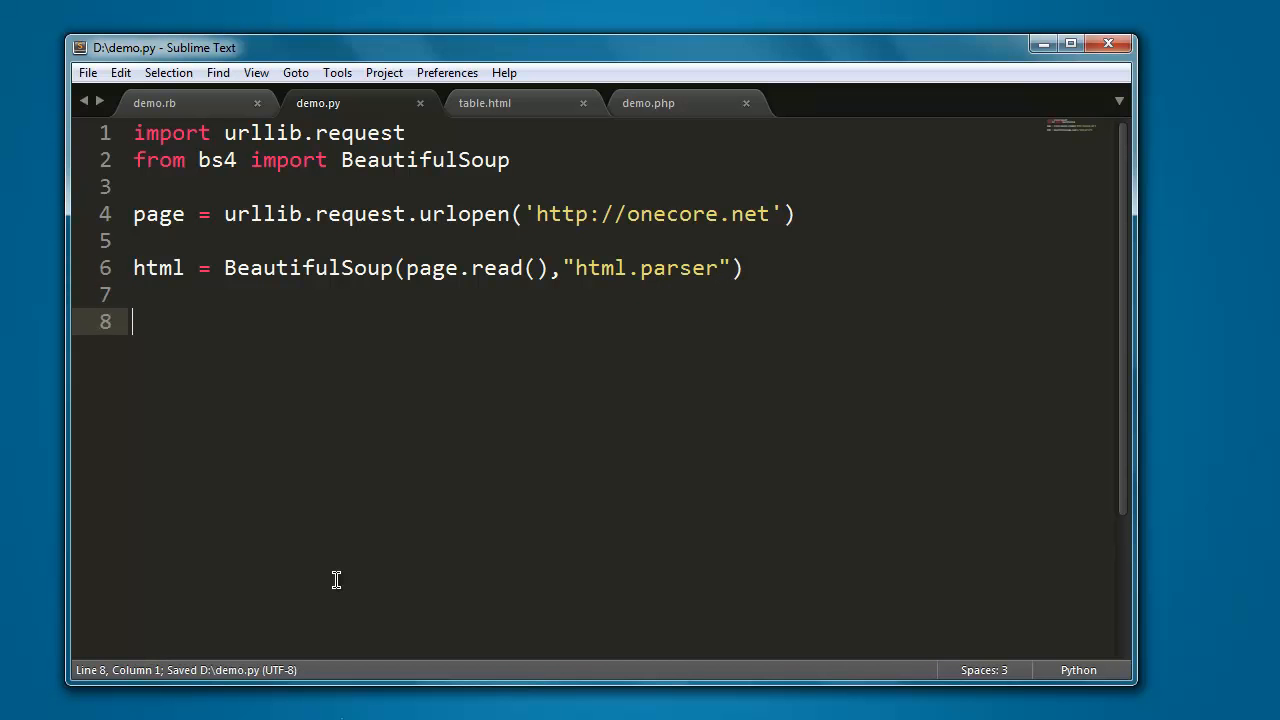
{"action": "type", "text": "for"}
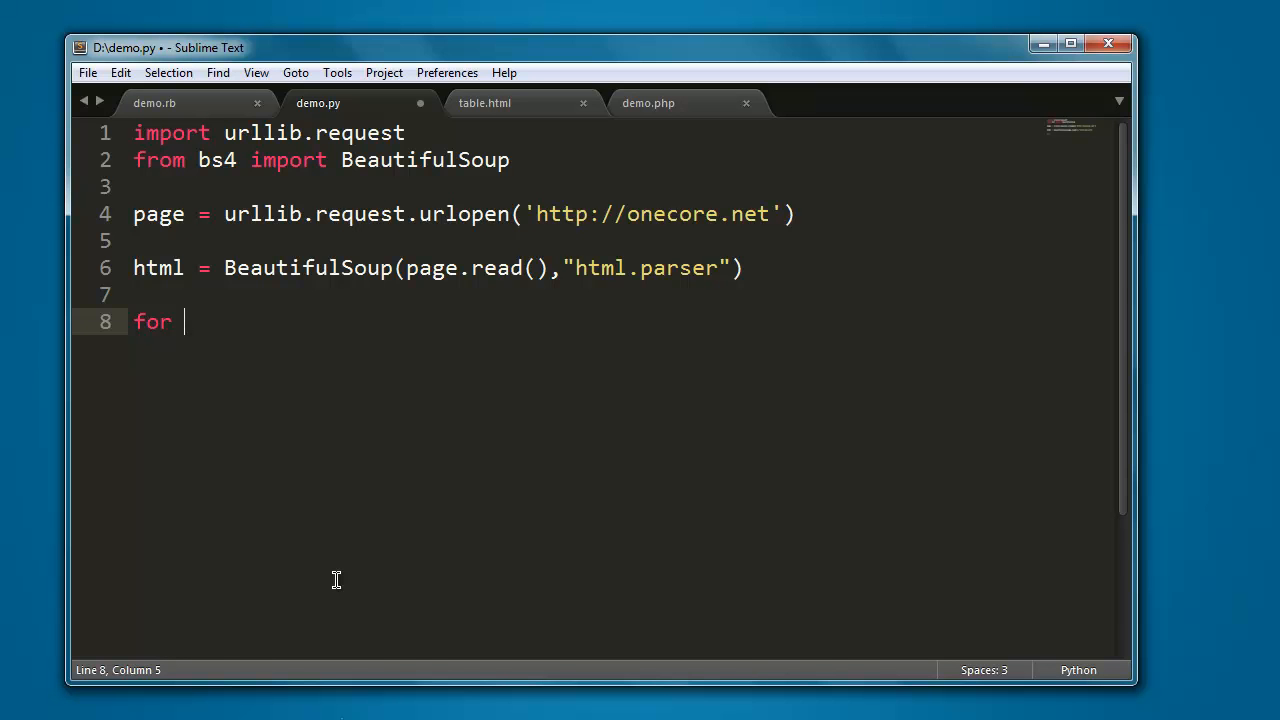
- Complete the loop header: for tags in html.find_all('meta')
{"action": "type", "text": "tags"}
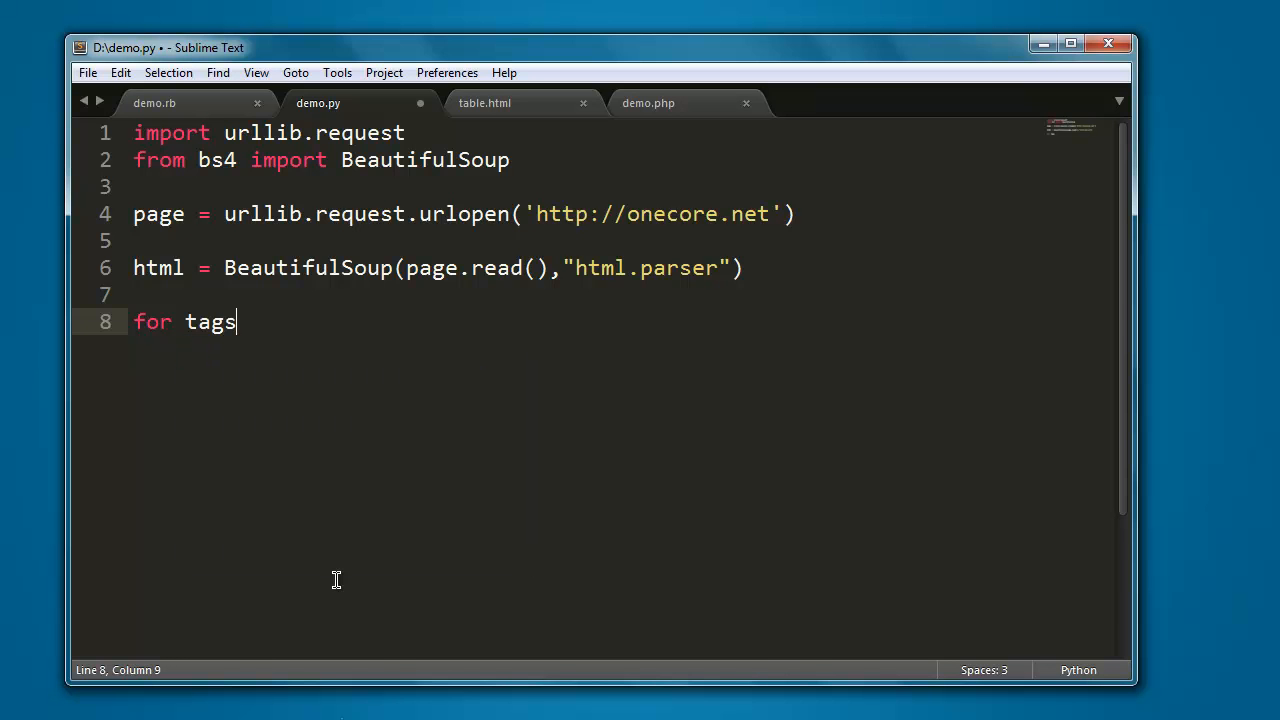
{"action": "type", "text": "in"}
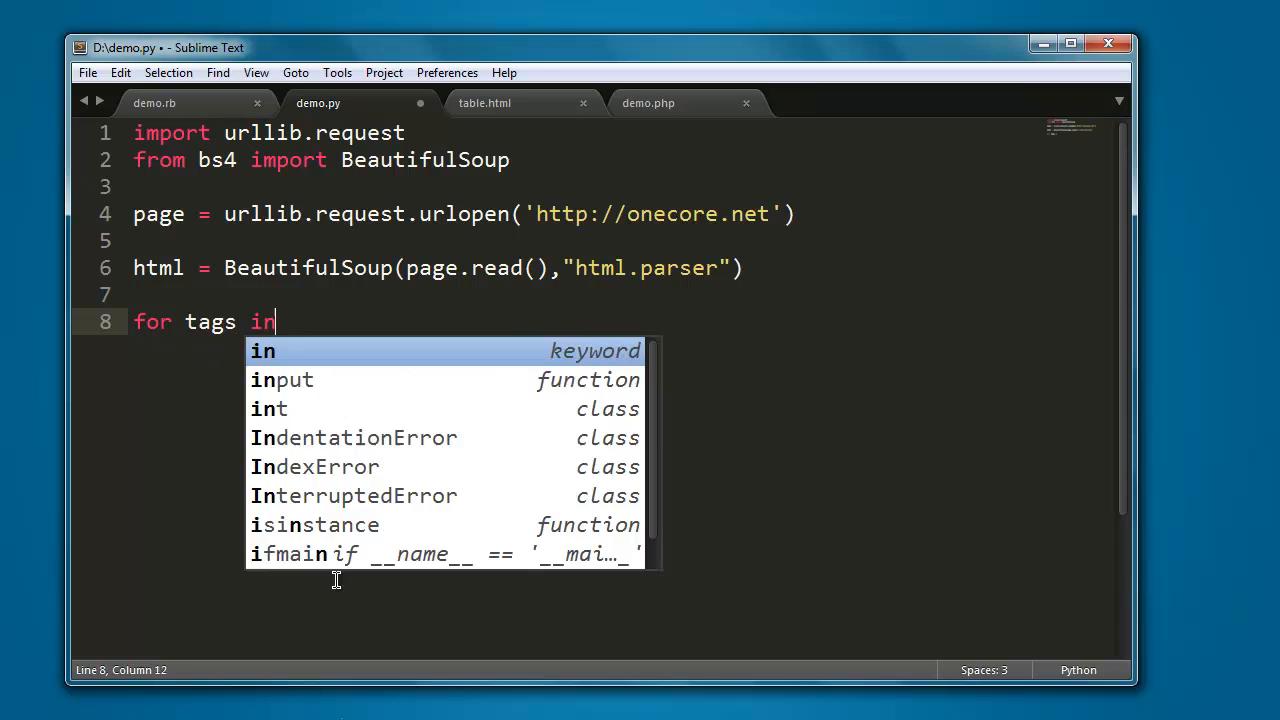
{"action": "type", "text": "html."}
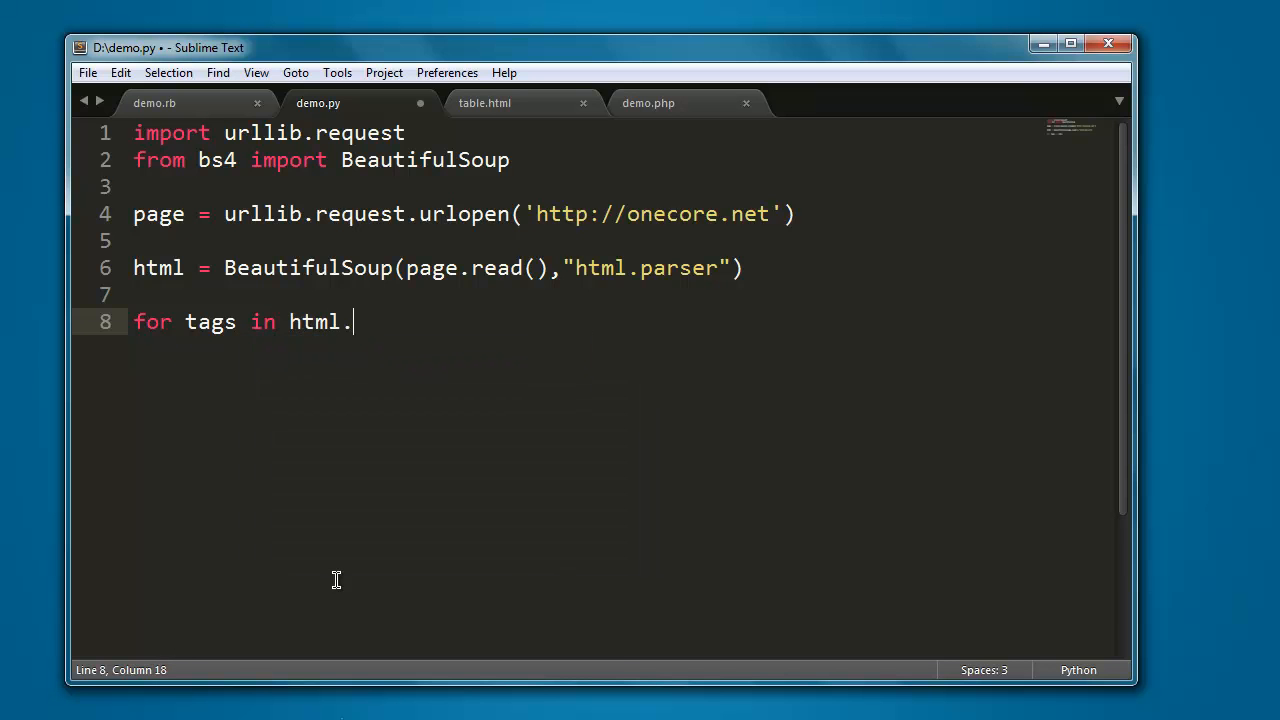
{"action": "type", "text": "find"}
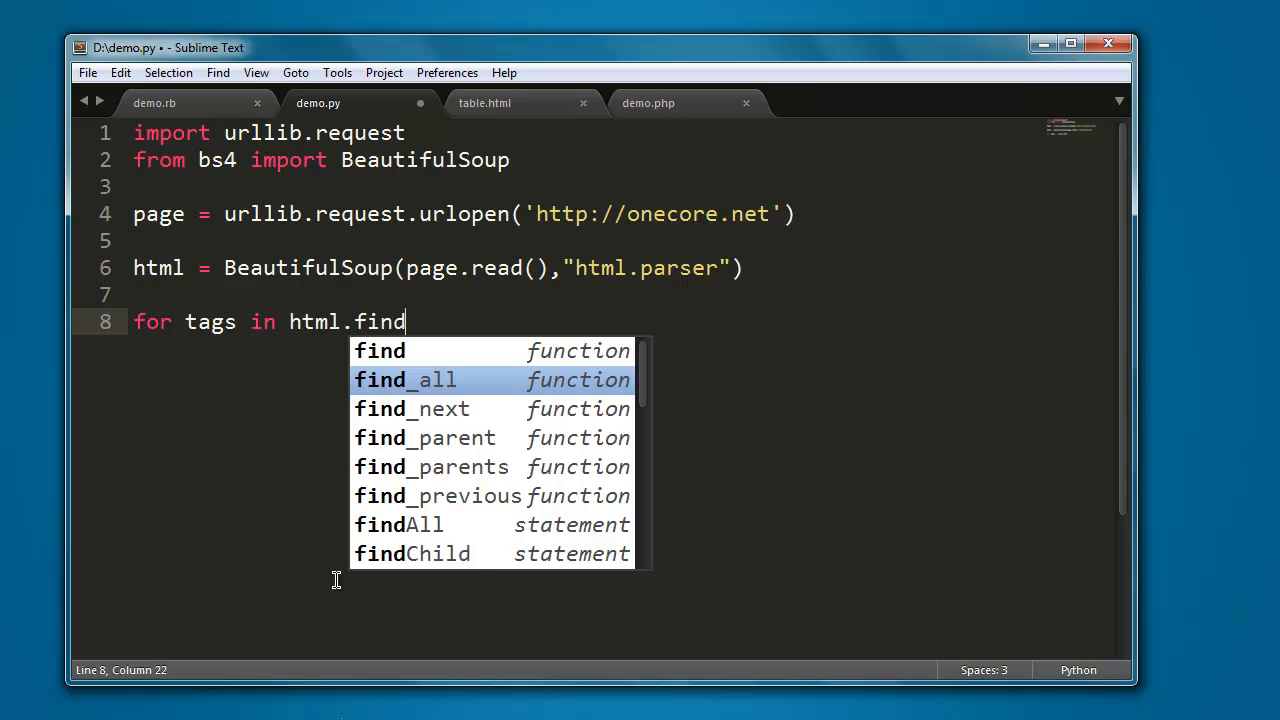
{"action": "key", "text": "Tab"}
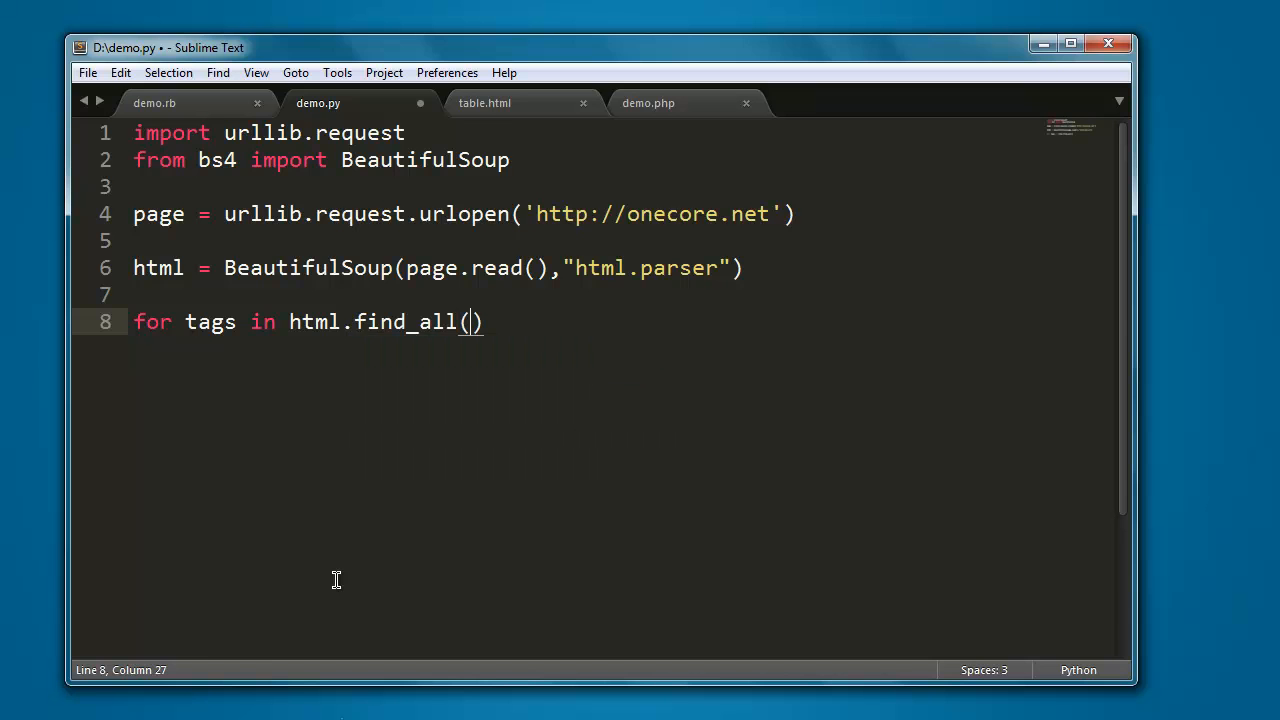
{"action": "type", "text": "'me'"}
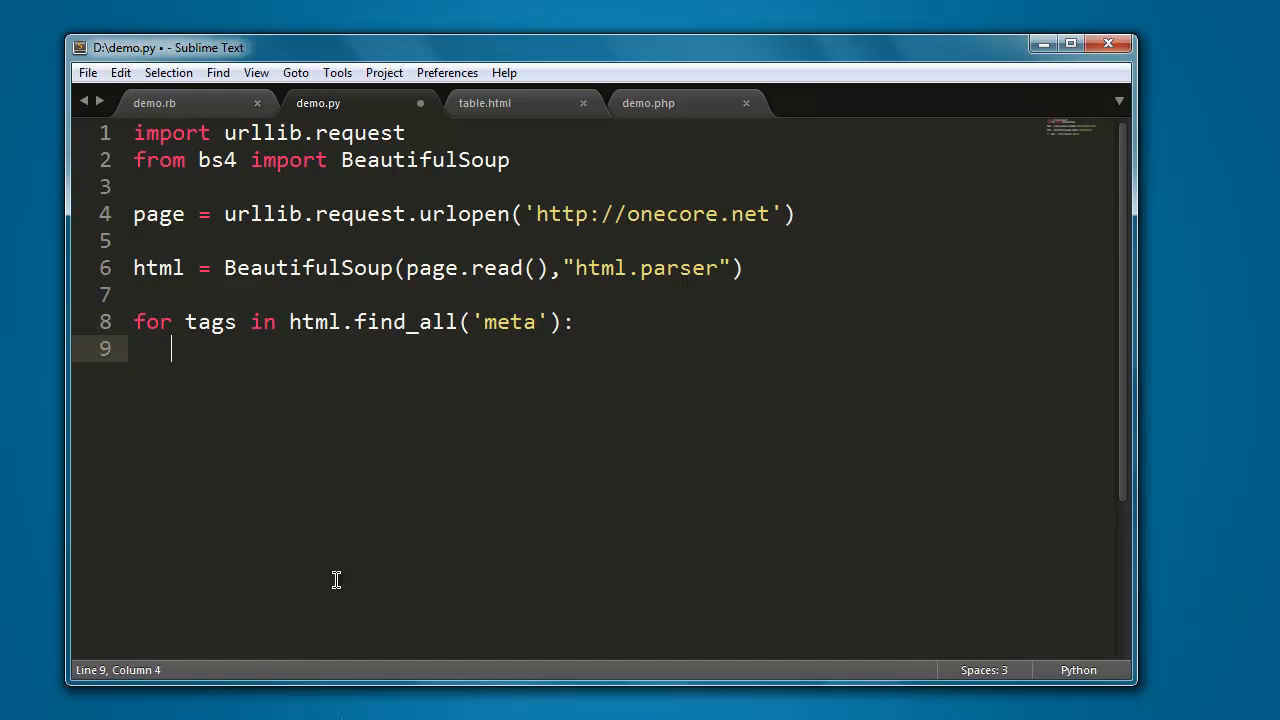
- Add the loop body print(tags.get('content'))
{"action": "type", "text": "print(tags."}
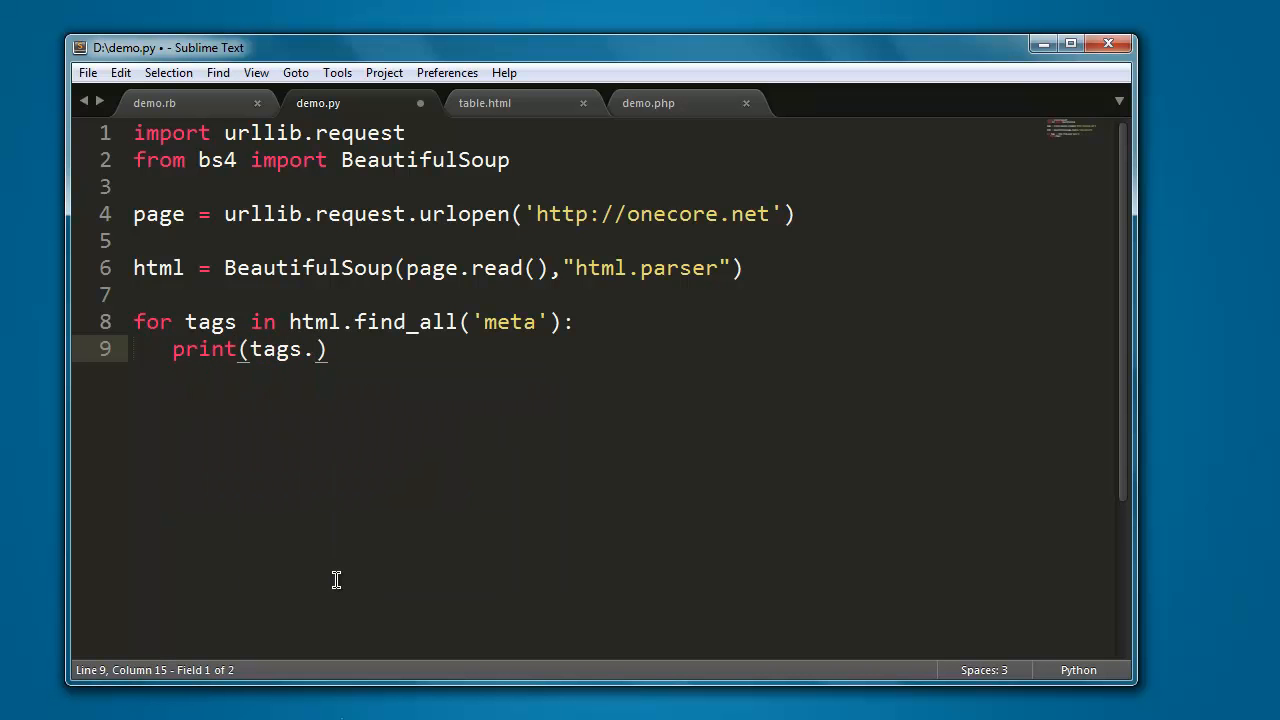
{"action": "type", "text": "get('conten"}
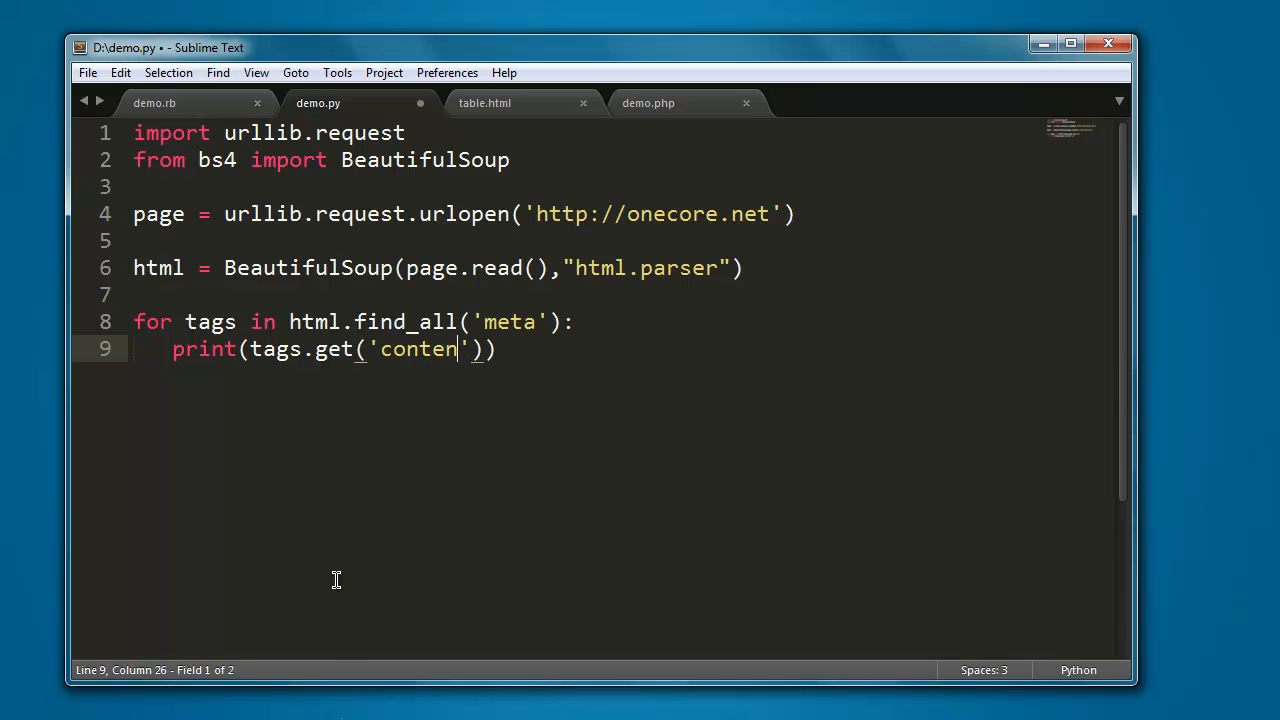
{"action": "type", "text": "t"}
{"action": "type", "text": "py"}
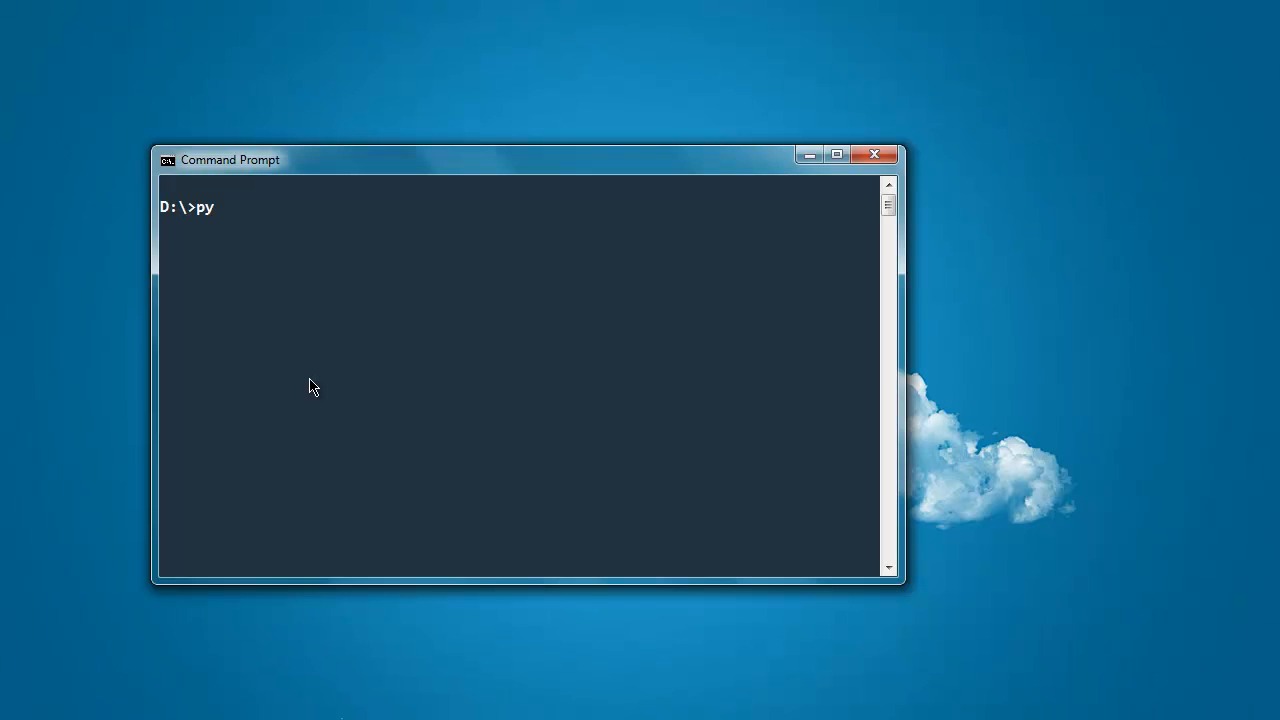
- Run python demo.py at the D:\ prompt to print onecore.net's meta content values
{"action": "type", "text": "thon demo.p"}
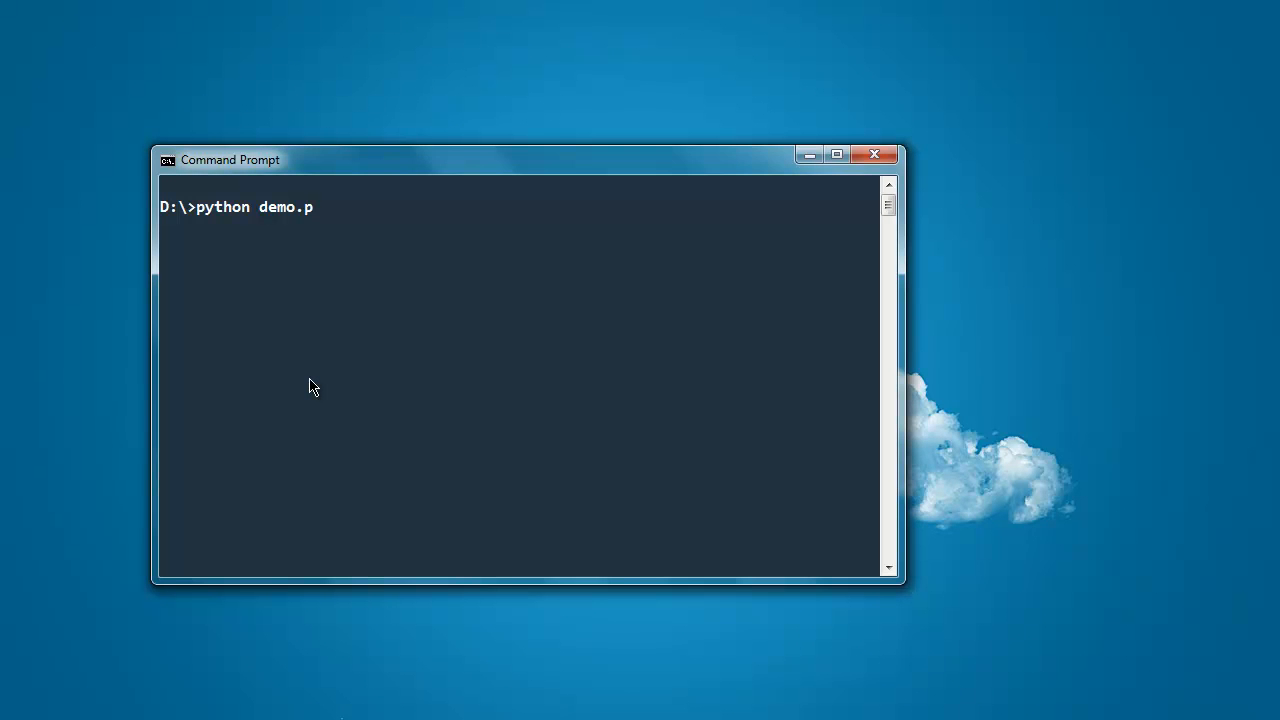
{"action": "type", "text": "y"}
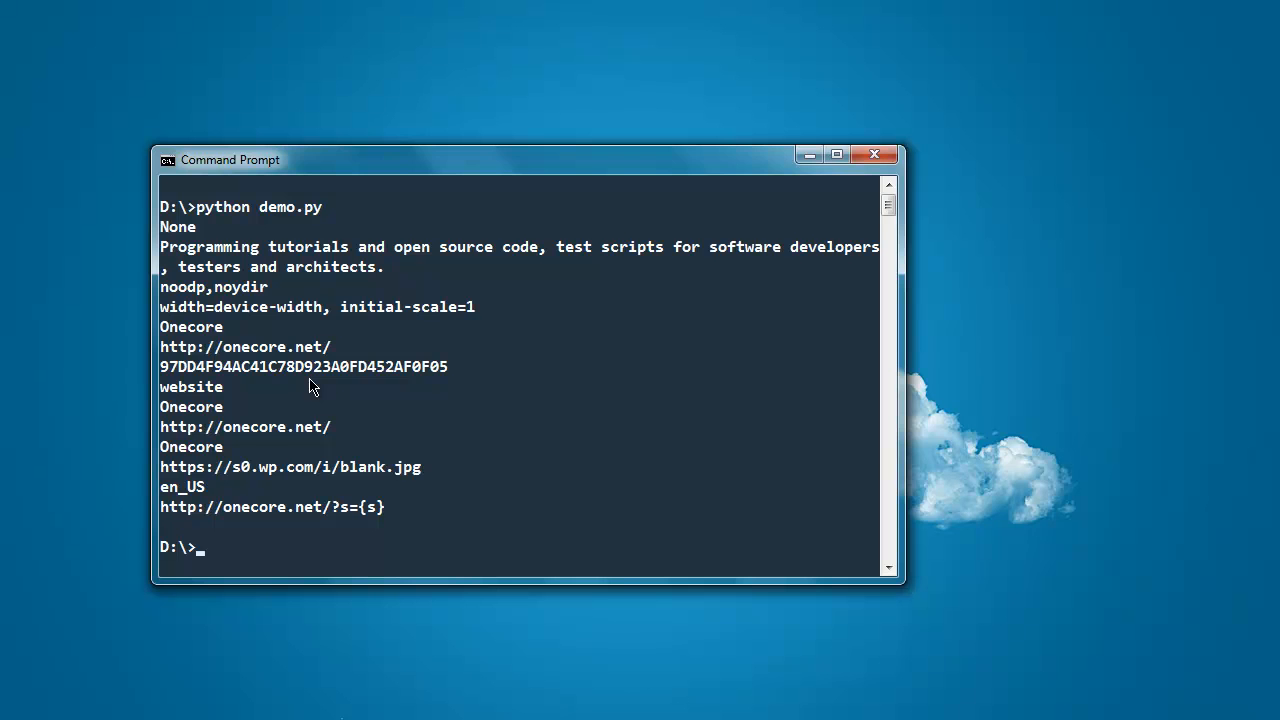
{"action": "mouse_move", "coordinate": [372, 268]}
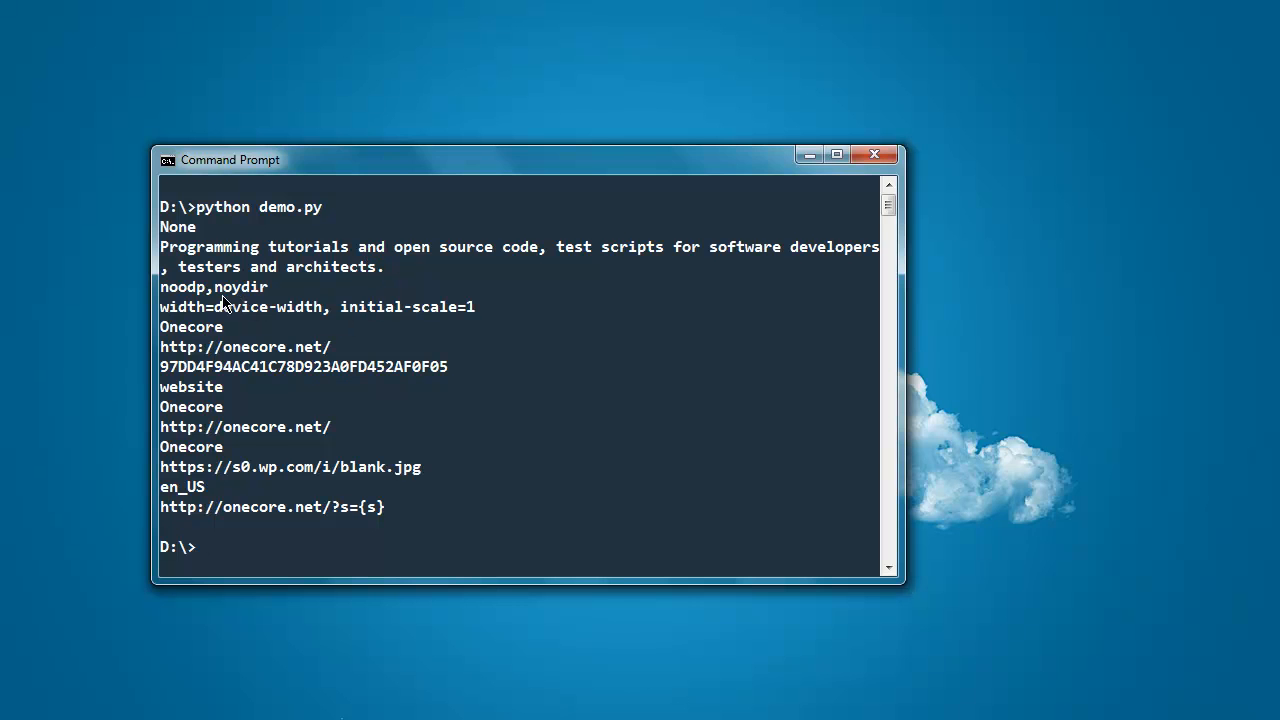
{"action": "mouse_move", "coordinate": [262, 300]}
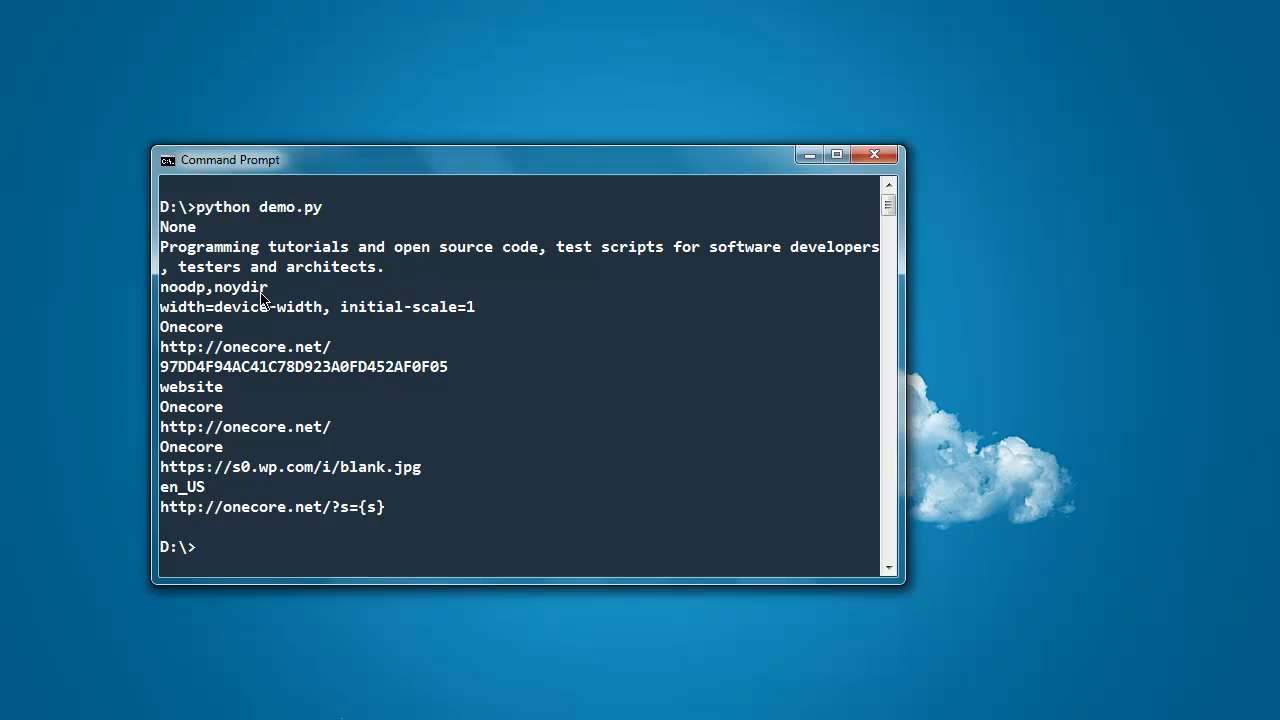
{"action": "mouse_move", "coordinate": [202, 304]}
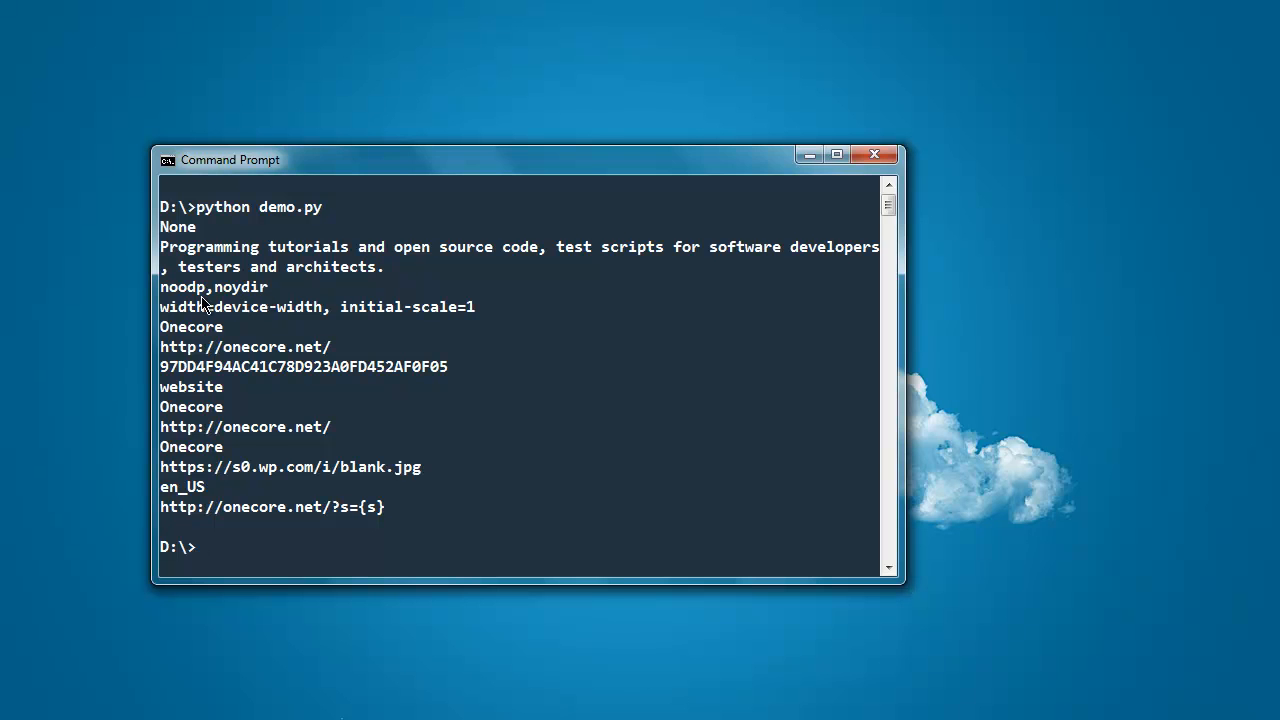
{"action": "mouse_move", "coordinate": [248, 304]}
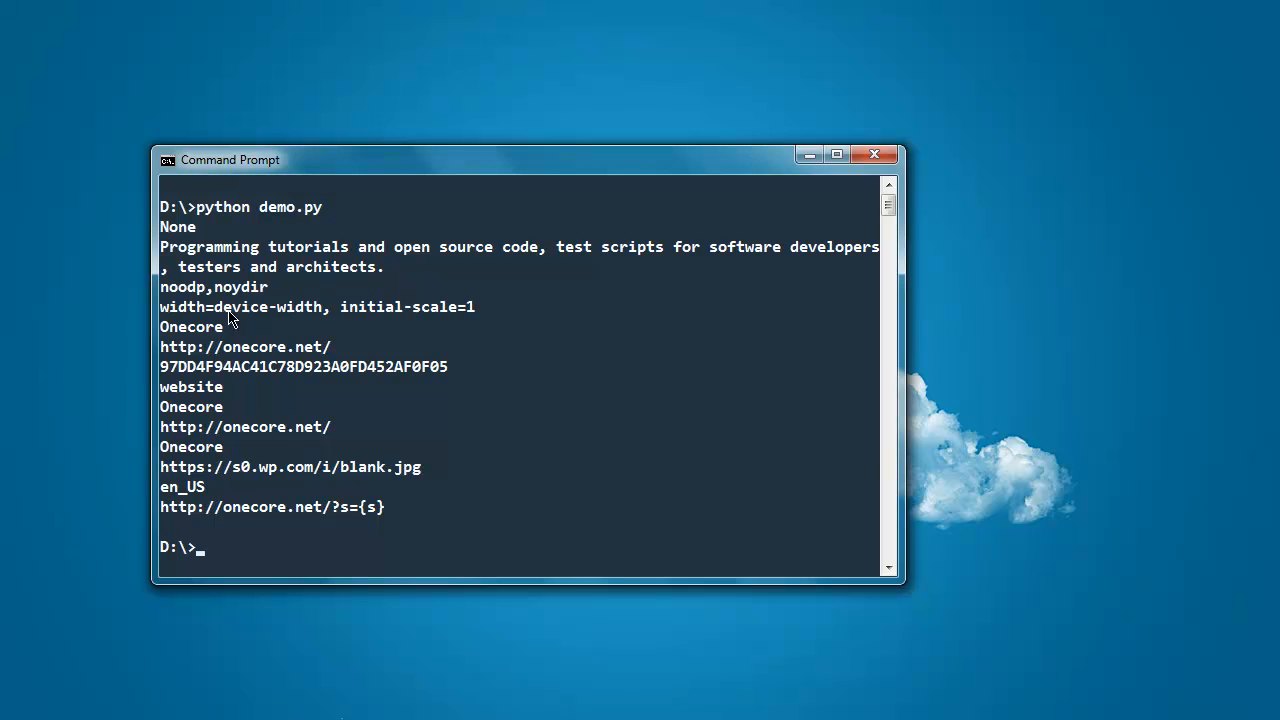
{"action": "mouse_move", "coordinate": [262, 322]}
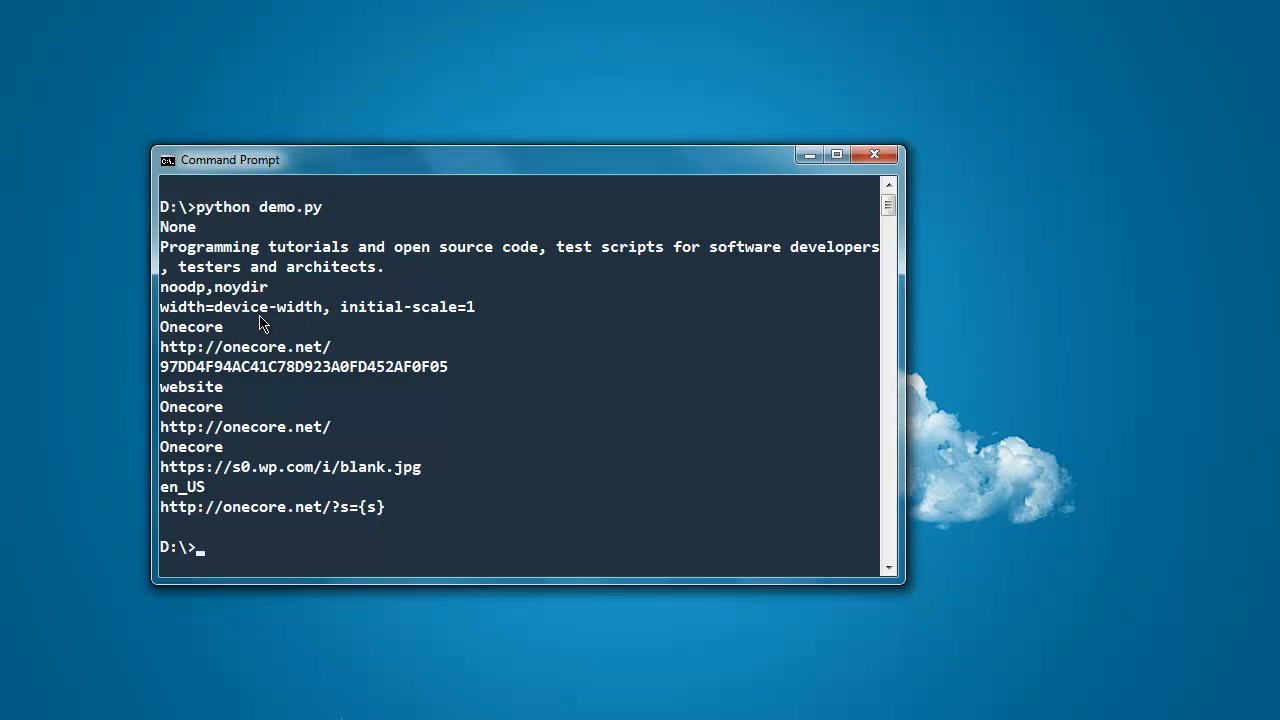
{"action": "mouse_move", "coordinate": [196, 372]}
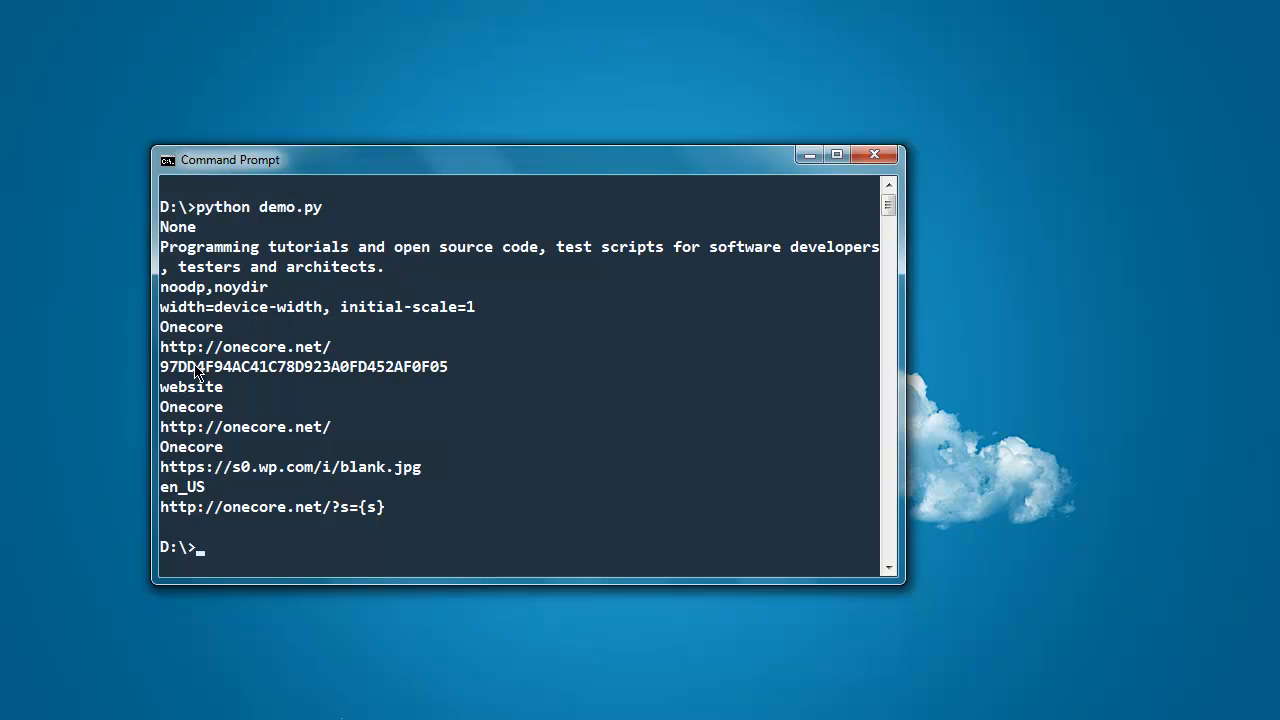
{"action": "mouse_move", "coordinate": [440, 376]}
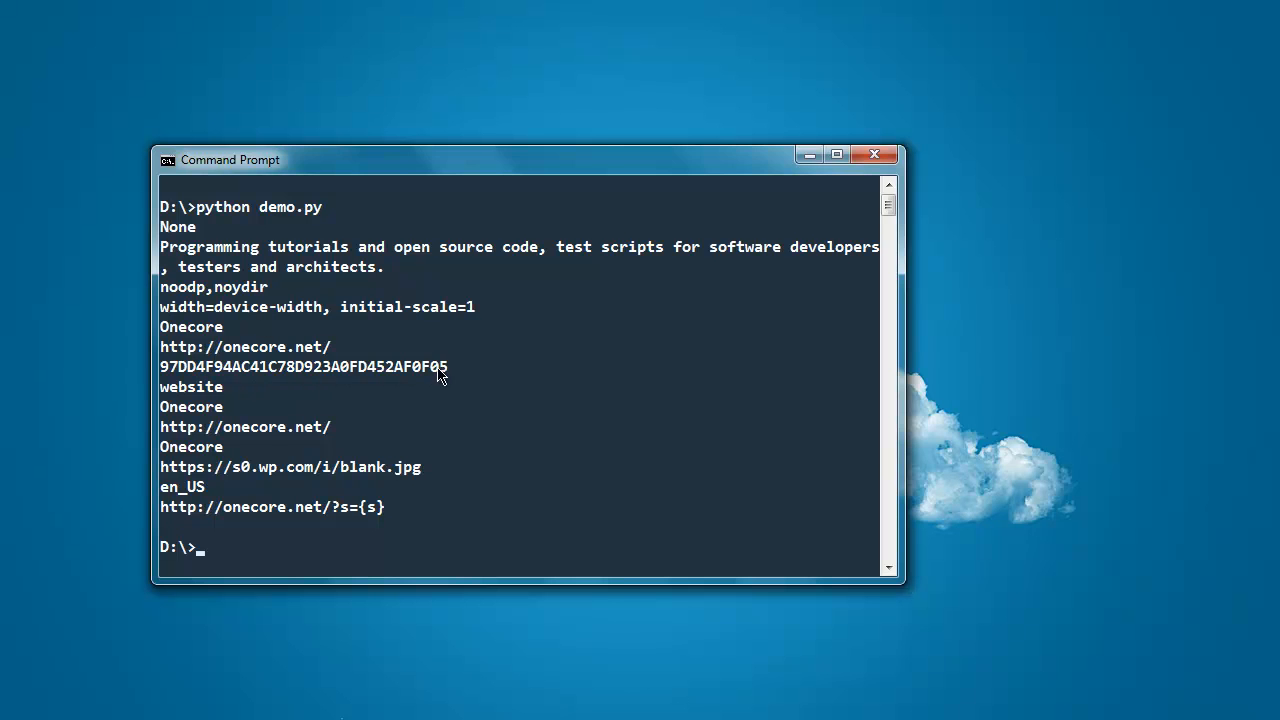
{"action": "mouse_move", "coordinate": [248, 444]}
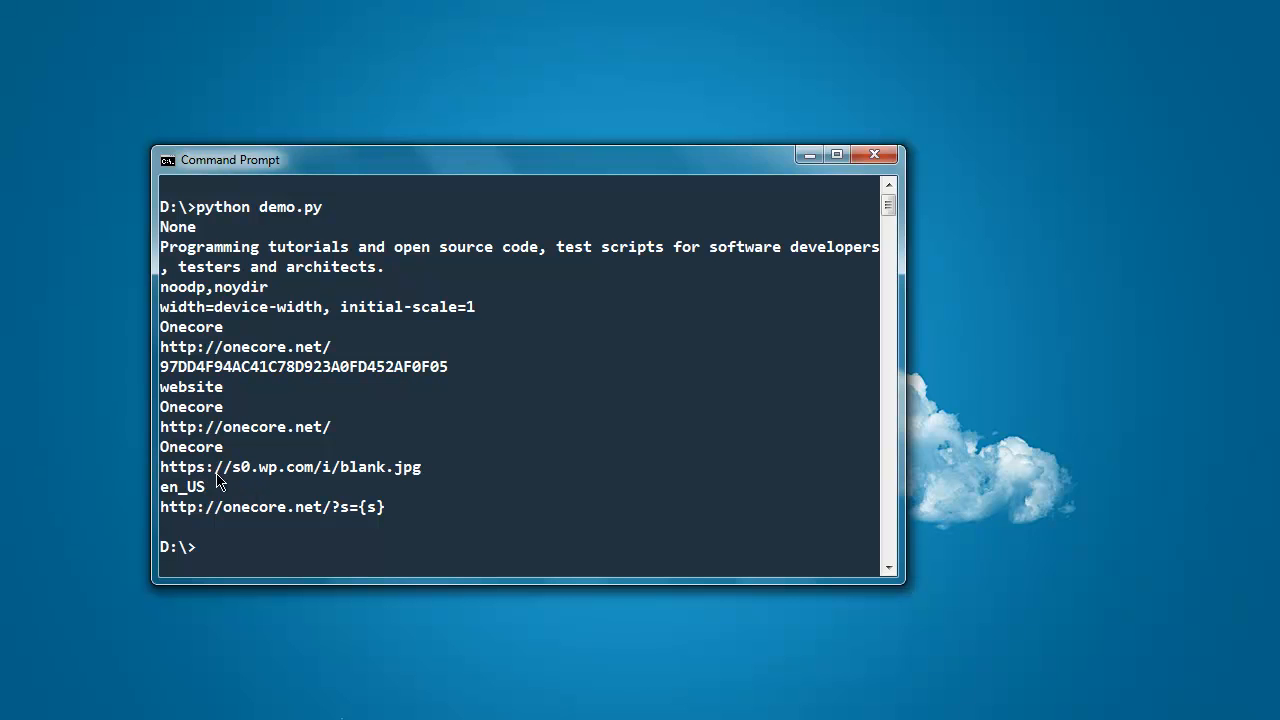
{"action": "mouse_move", "coordinate": [362, 482]}
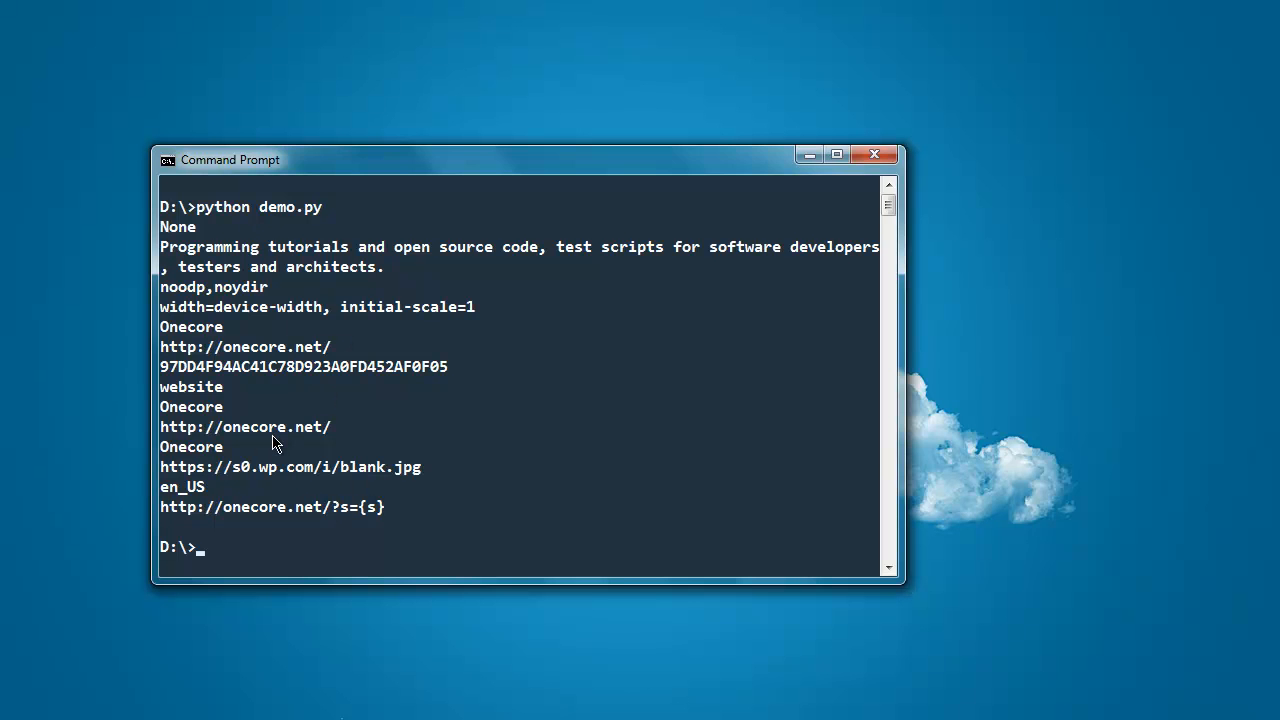
{"action": "mouse_move", "coordinate": [490, 444]}
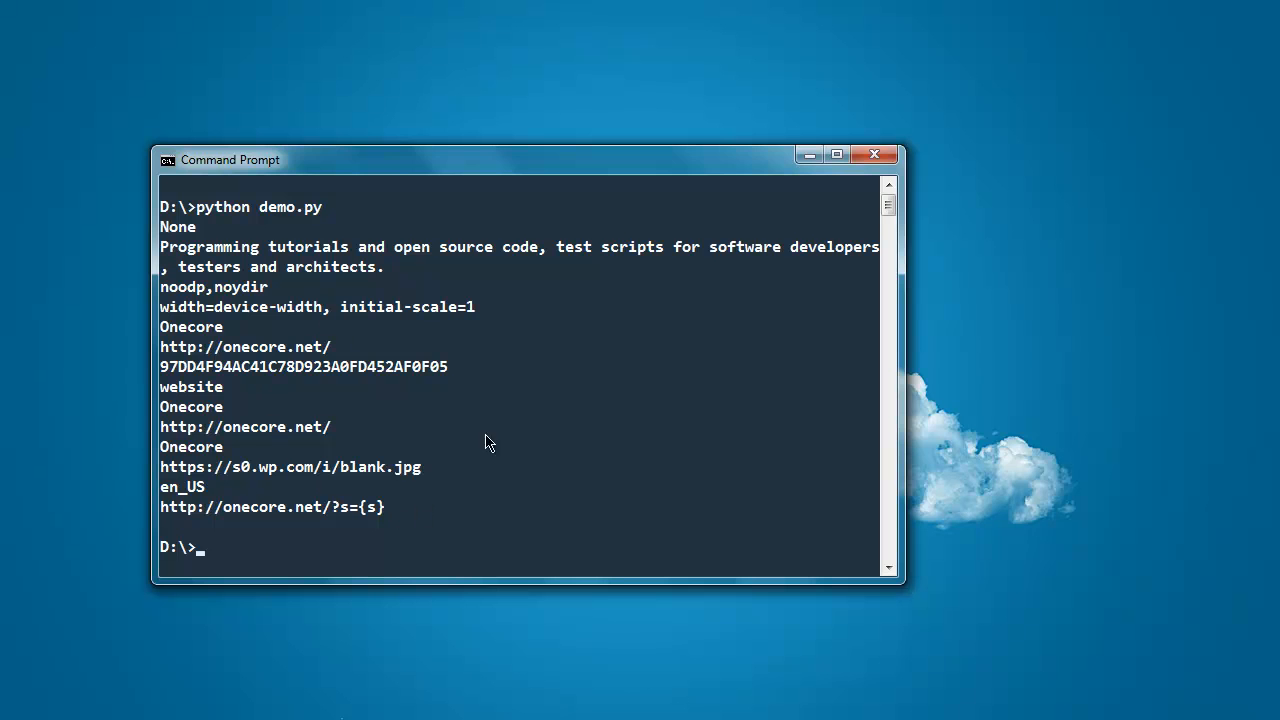